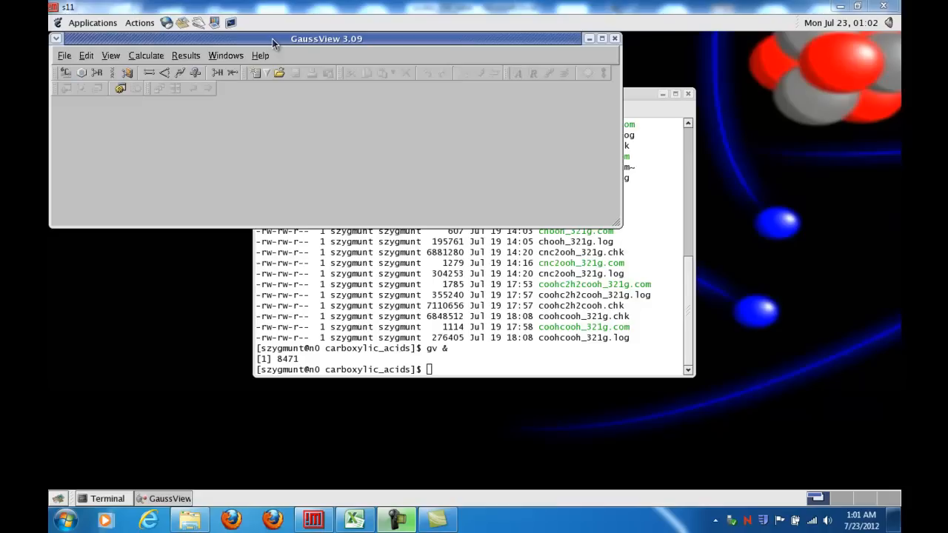
mouse_move(272, 44)
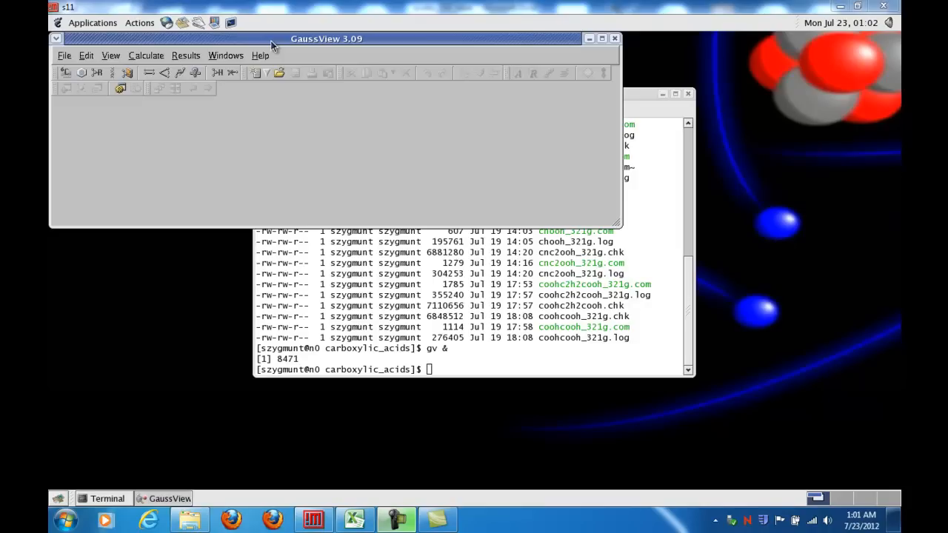
mouse_move(266, 46)
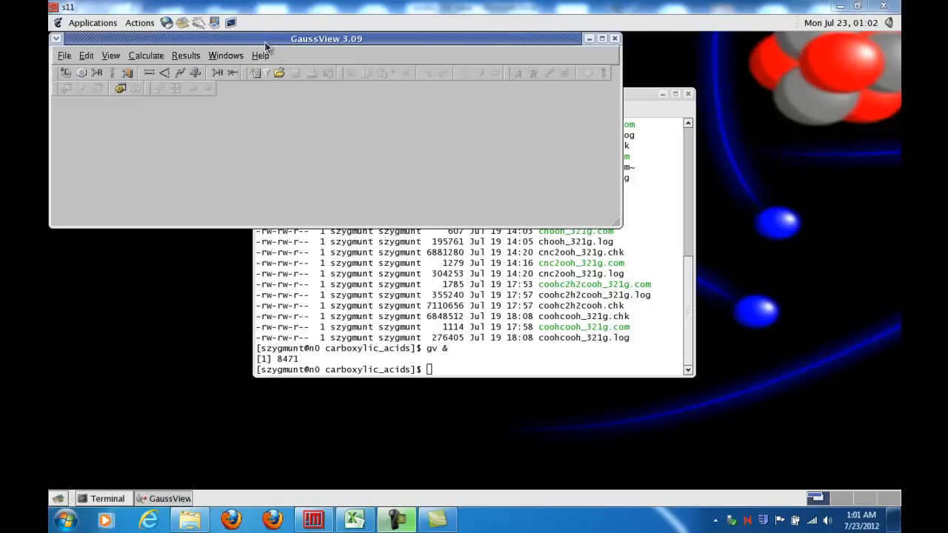
mouse_move(259, 46)
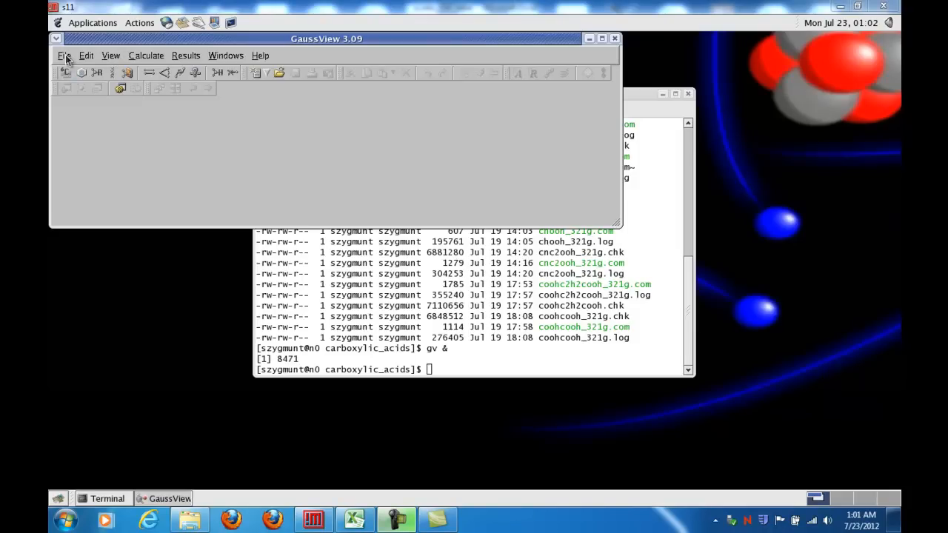
Open the formic acid .log file, filtering for Gaussian Output Files
click(65, 57)
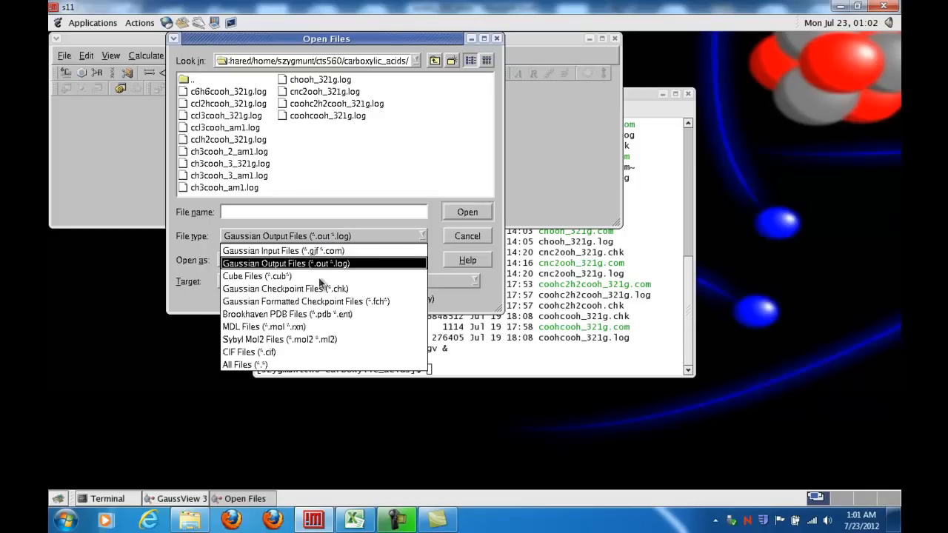
click(284, 287)
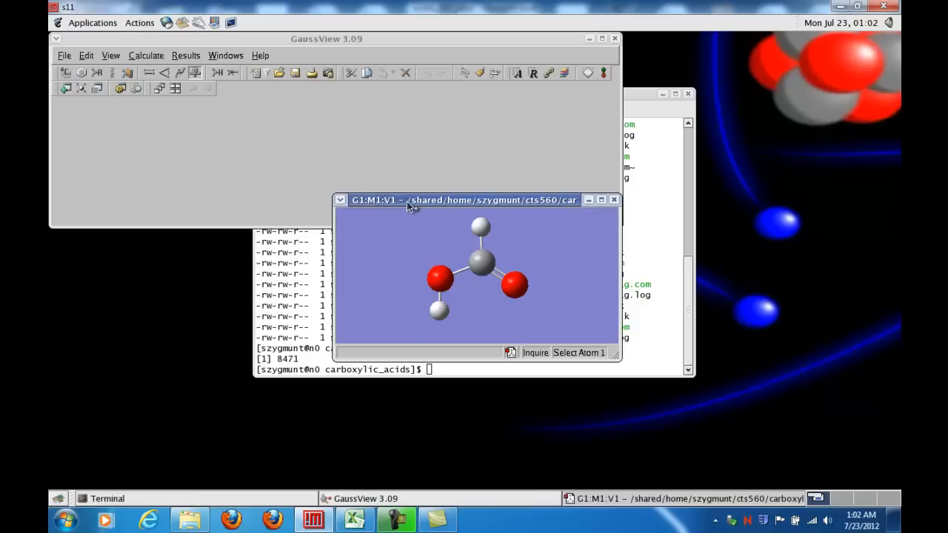
Enlarge the view window and rotate formic acid to show its C=O and O–H groups
drag(465, 200, 370, 142)
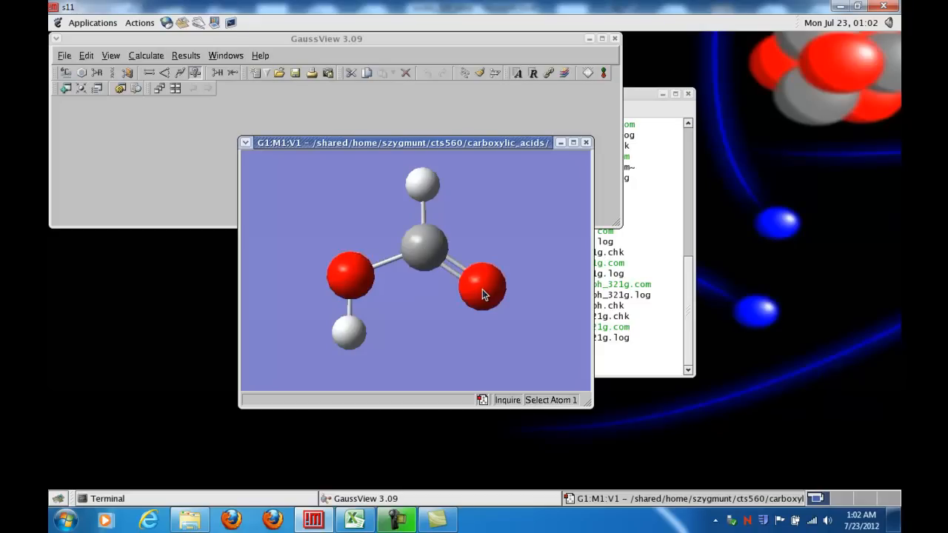
mouse_move(373, 261)
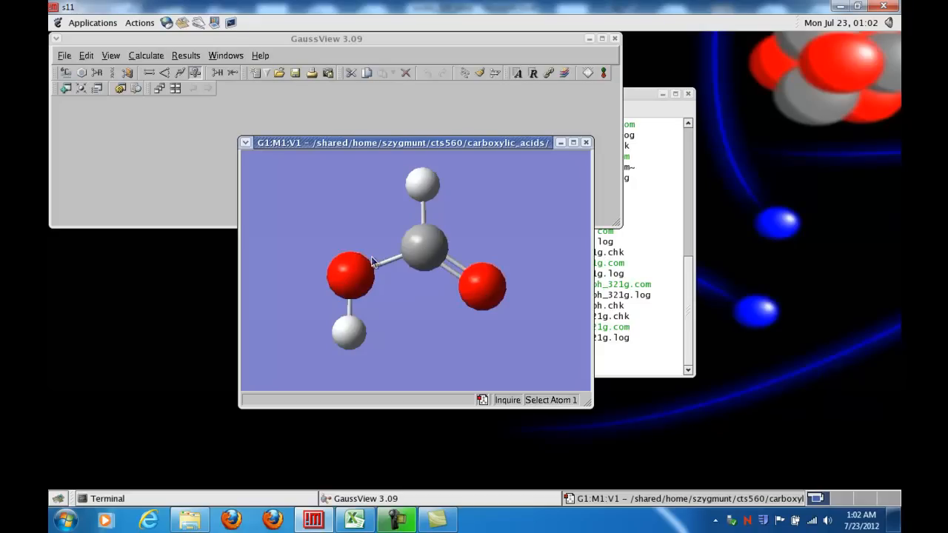
drag(370, 259, 482, 251)
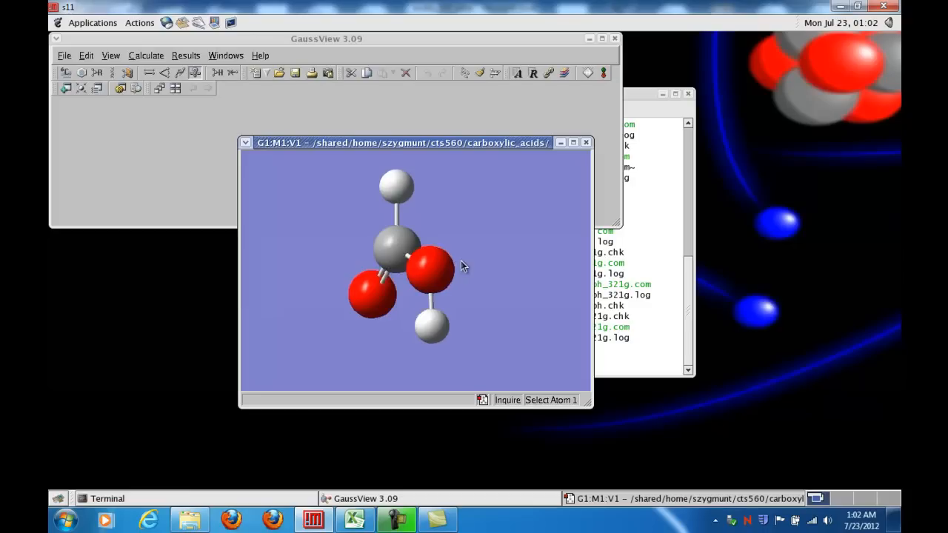
drag(459, 267, 400, 259)
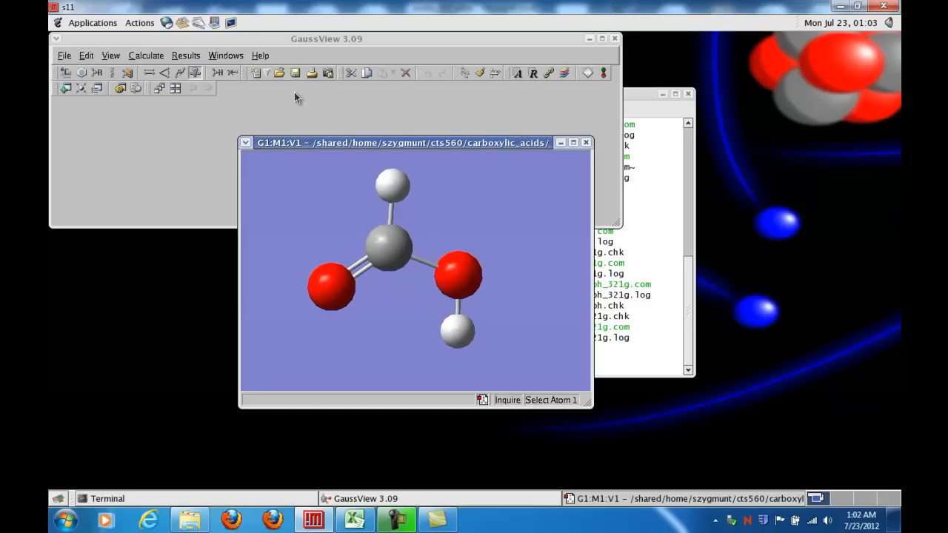
Bring up the Surfaces and Cubes dialog from the Results menu
click(187, 54)
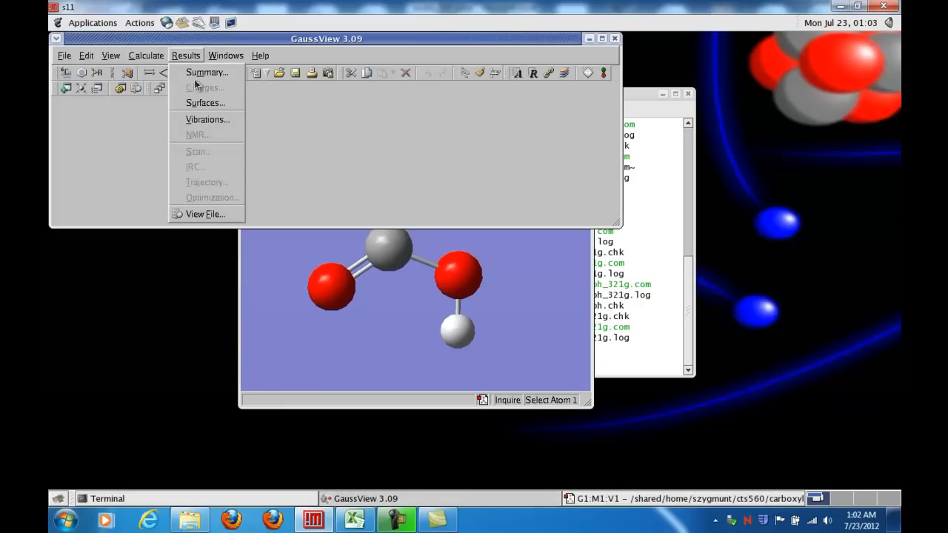
click(204, 102)
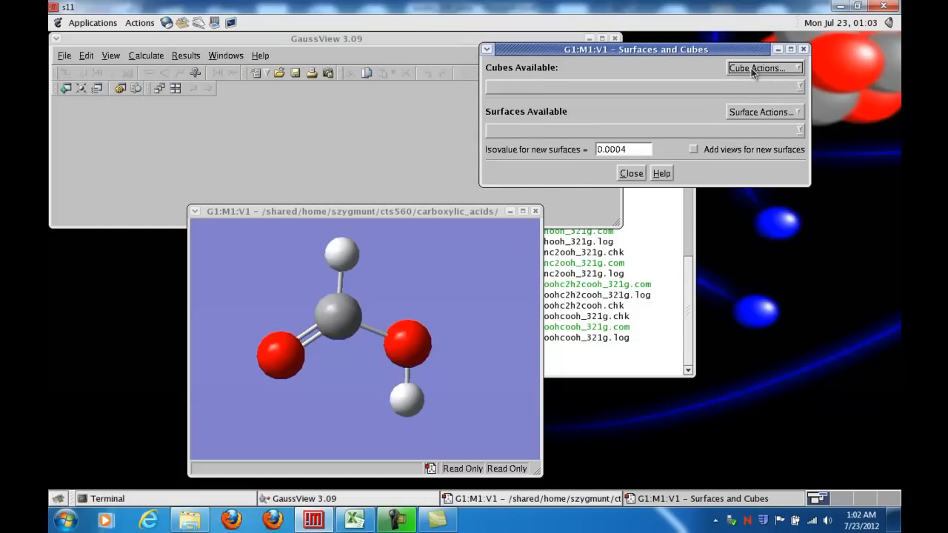
mouse_move(354, 238)
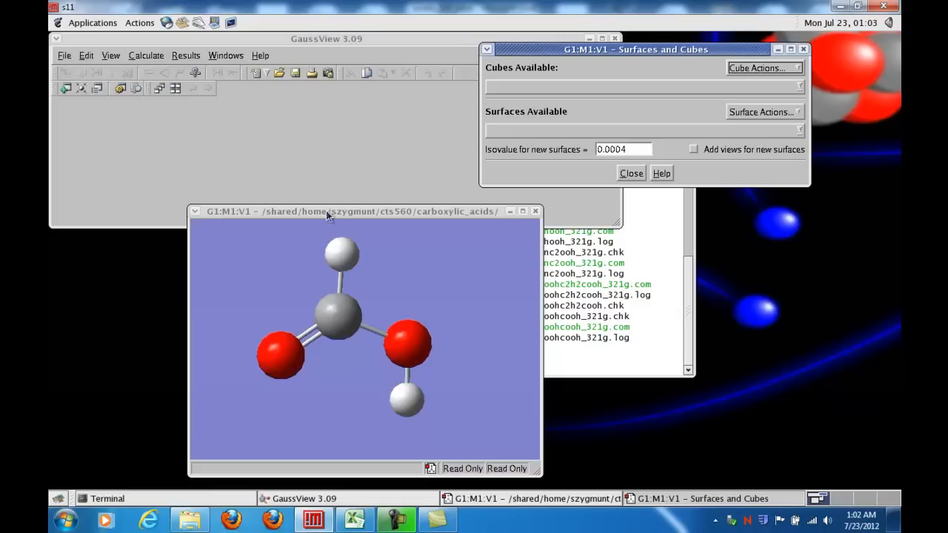
mouse_move(320, 421)
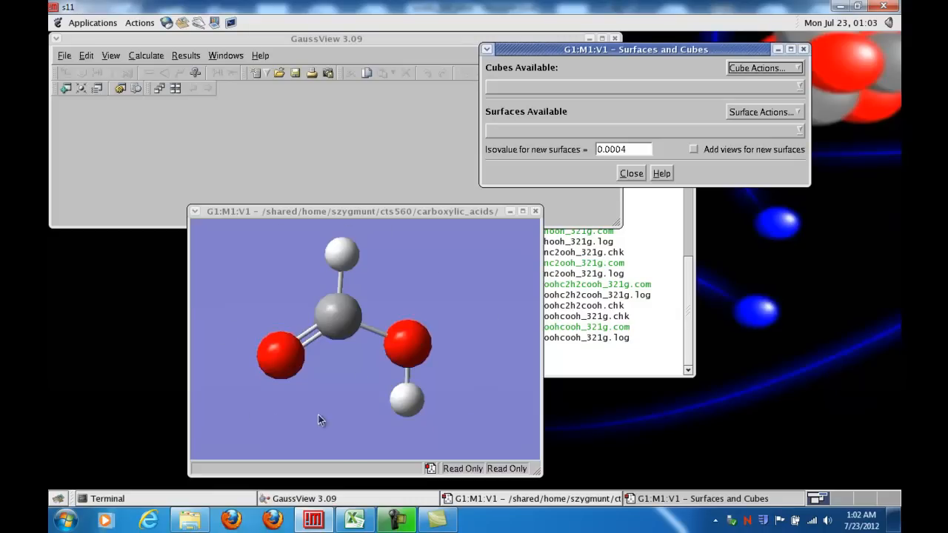
mouse_move(757, 71)
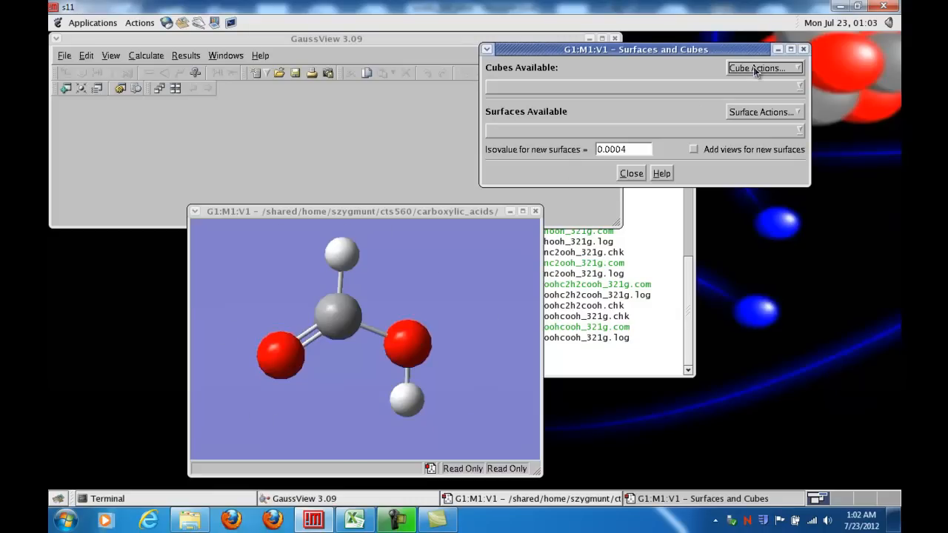
Generate a new Total Density cube from the SCF density matrix
click(763, 68)
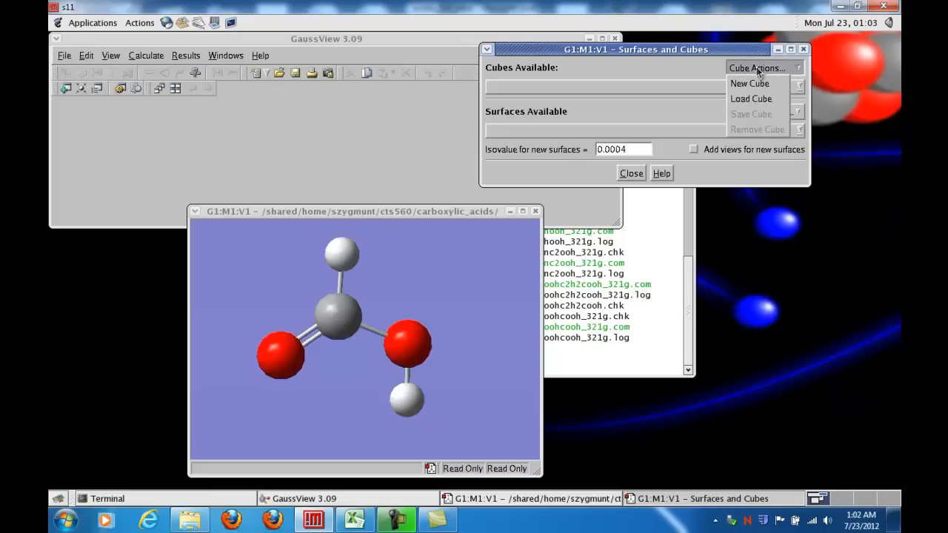
click(749, 83)
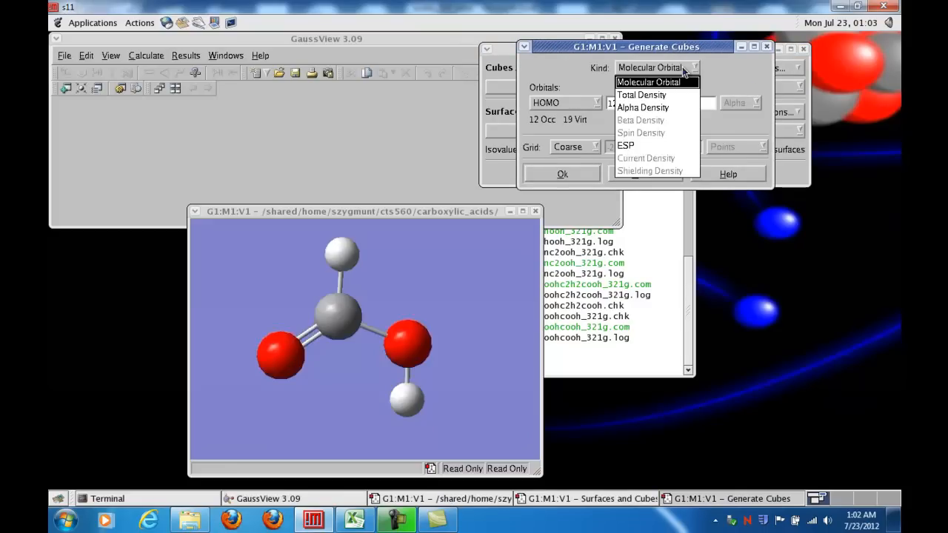
click(641, 95)
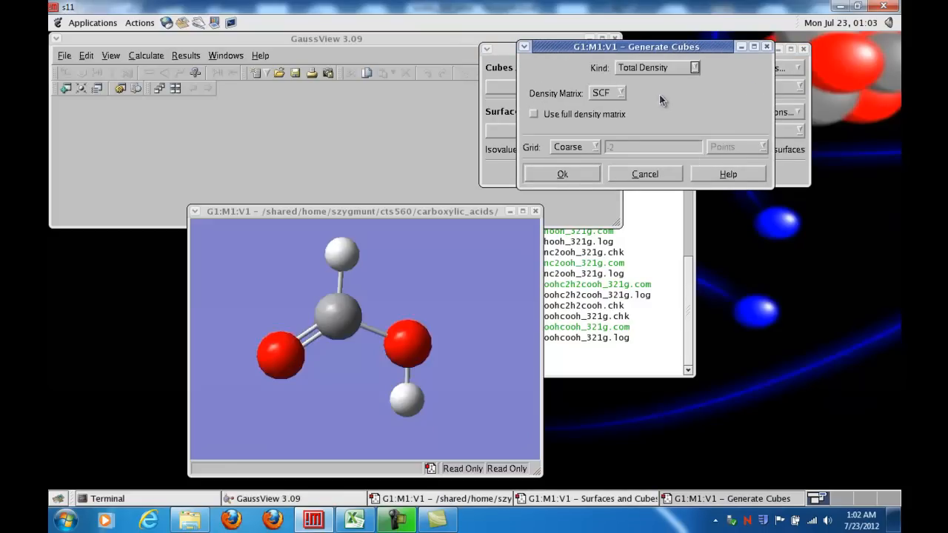
mouse_move(213, 394)
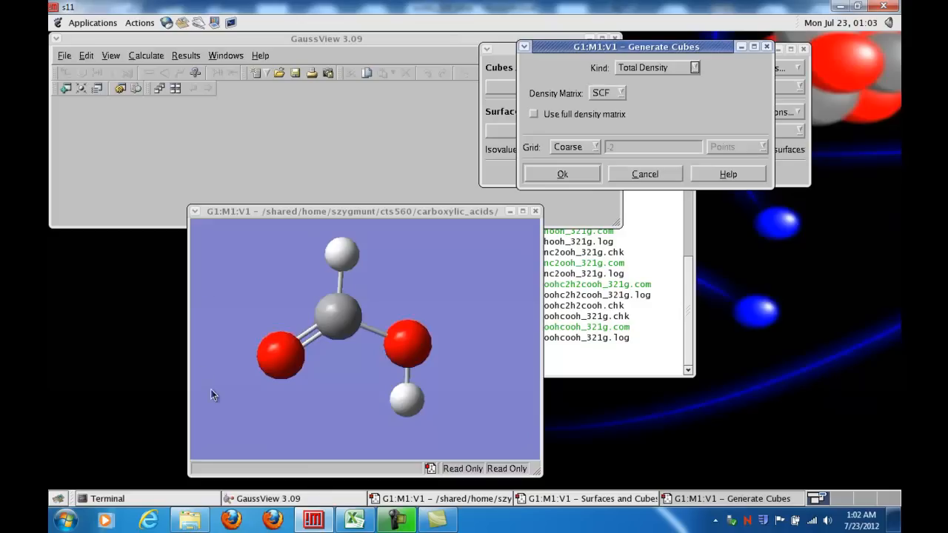
mouse_move(328, 261)
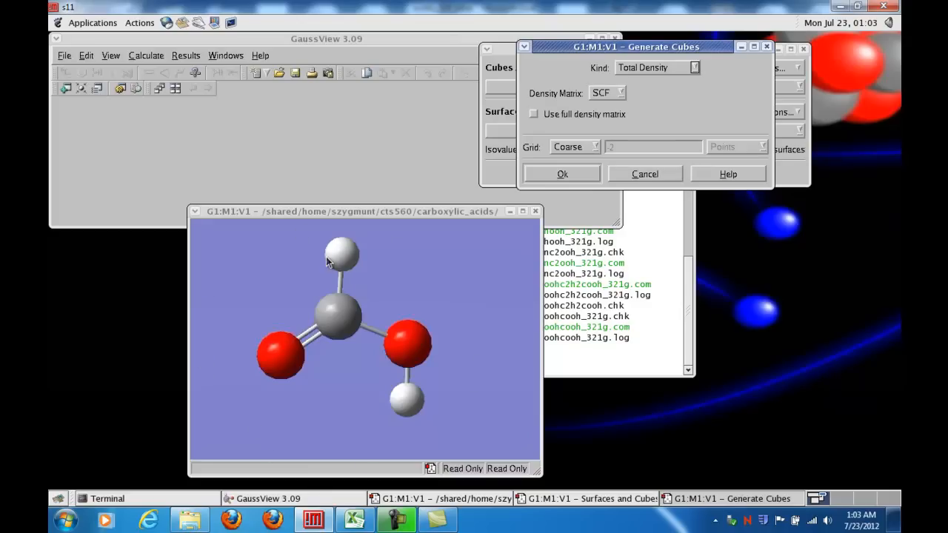
mouse_move(650, 68)
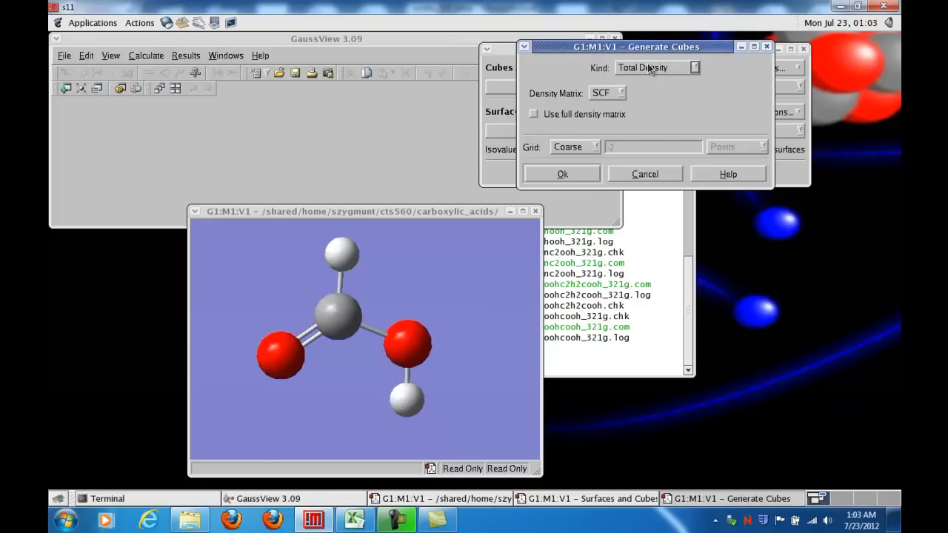
mouse_move(551, 185)
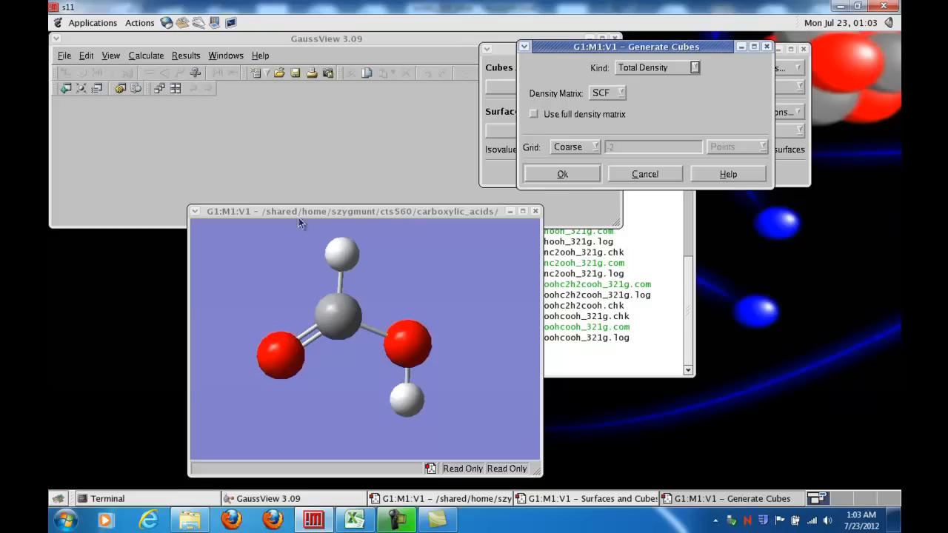
mouse_move(305, 235)
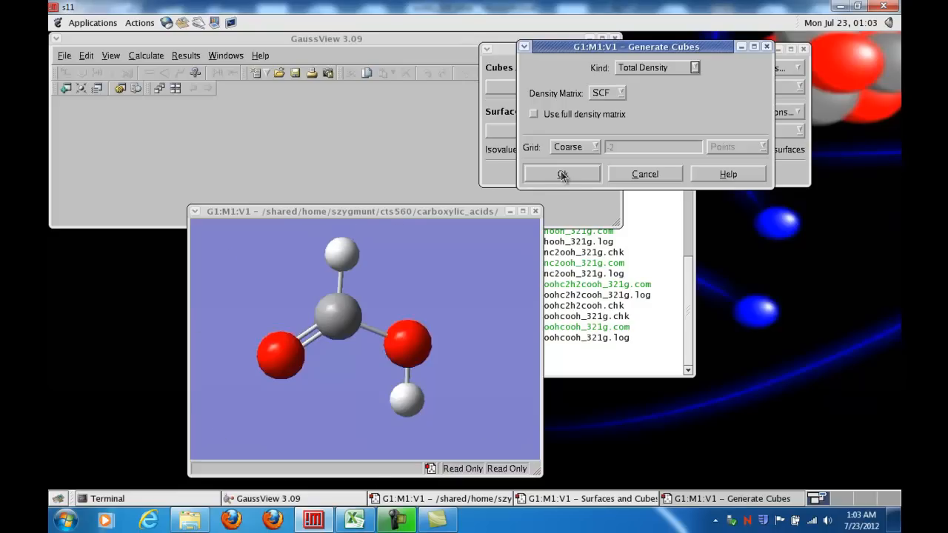
click(562, 174)
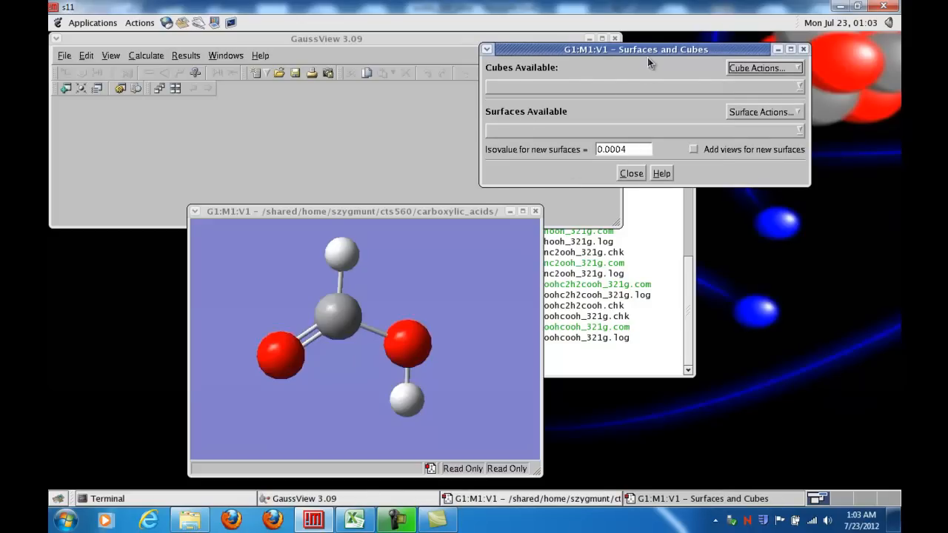
mouse_move(651, 72)
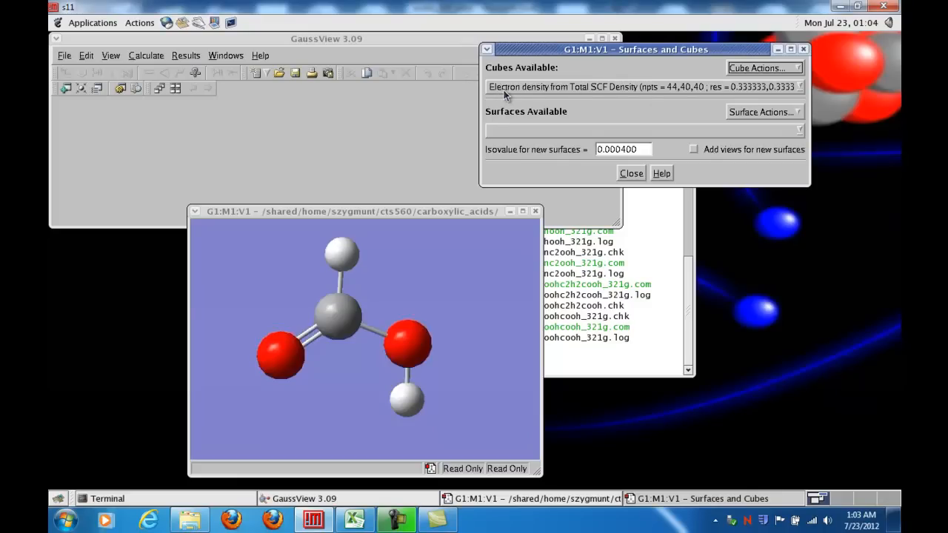
mouse_move(587, 95)
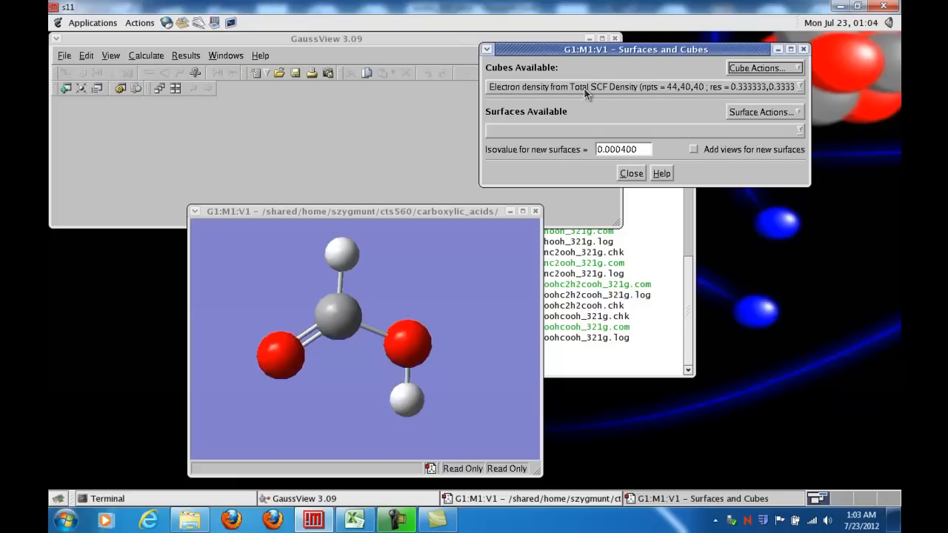
mouse_move(674, 95)
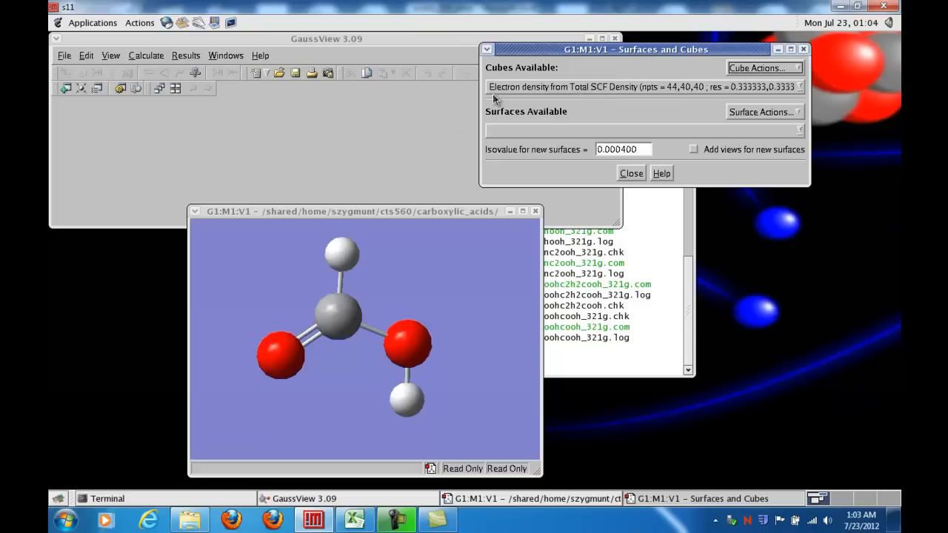
mouse_move(244, 249)
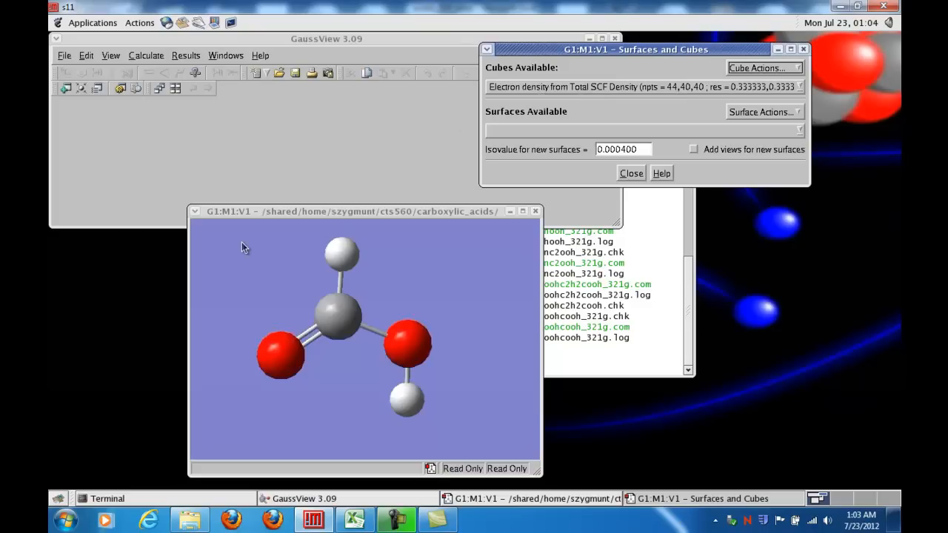
mouse_move(305, 288)
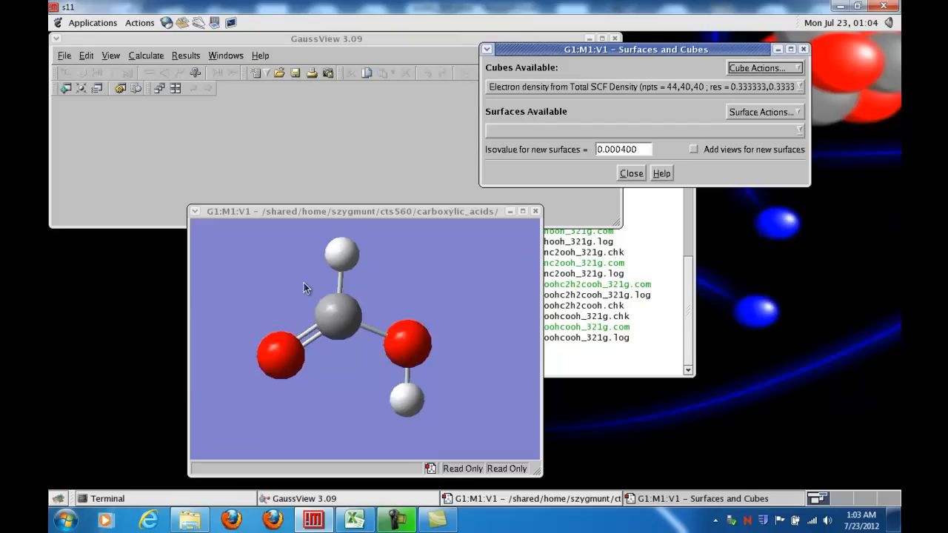
mouse_move(536, 151)
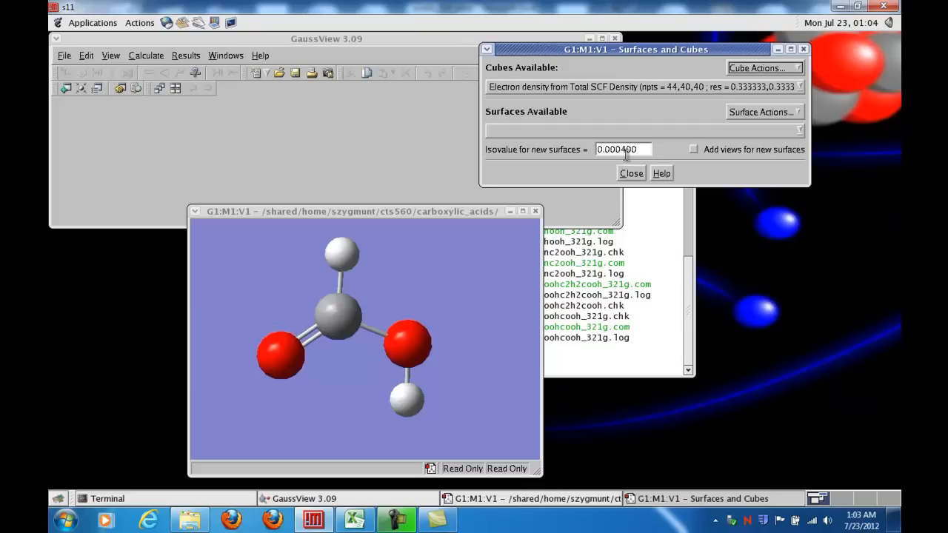
mouse_move(606, 163)
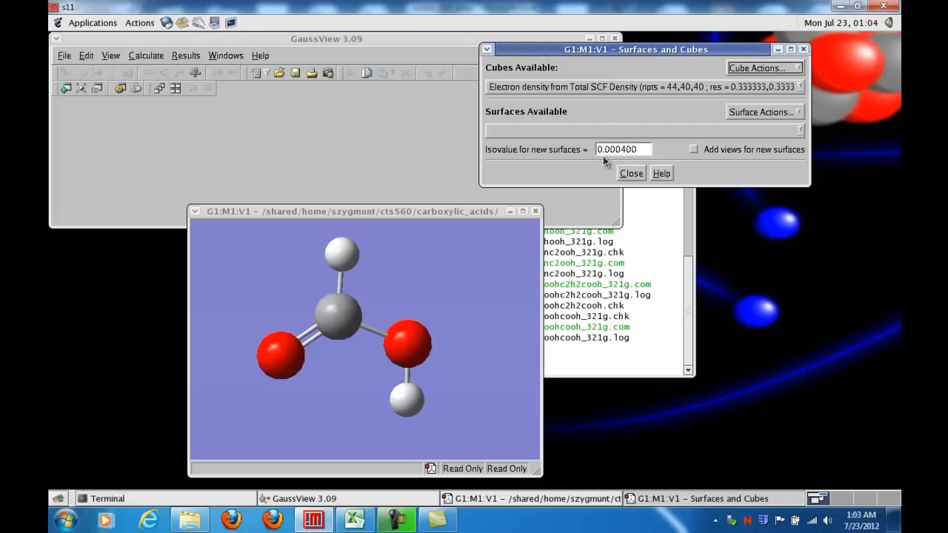
mouse_move(361, 255)
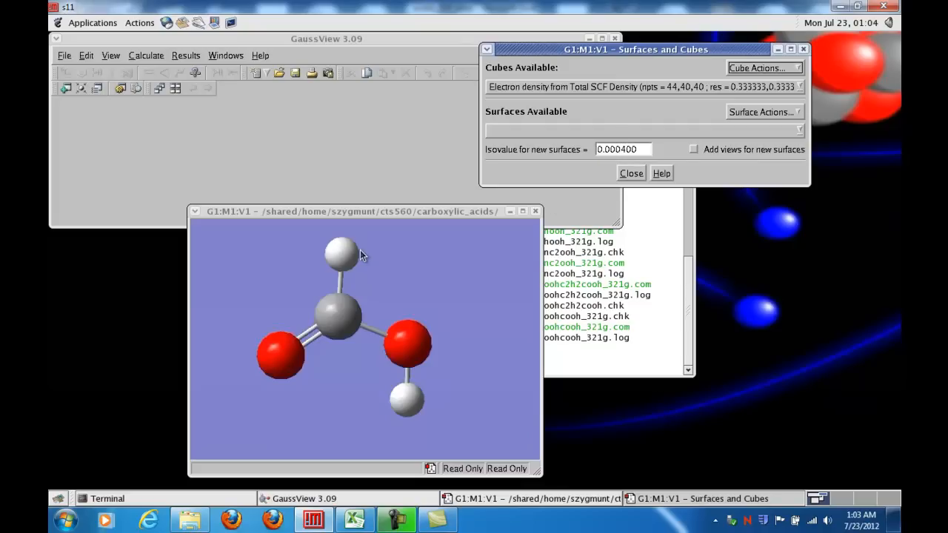
mouse_move(344, 255)
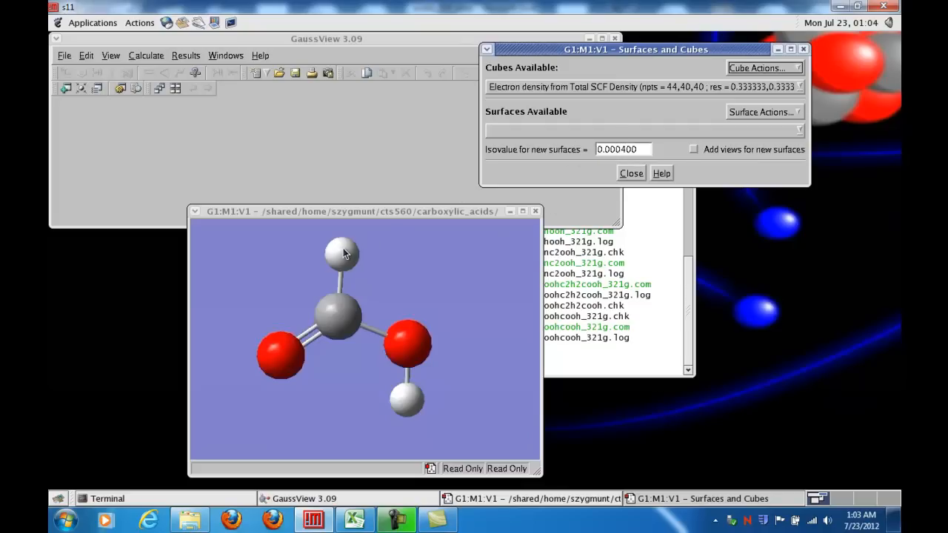
mouse_move(346, 261)
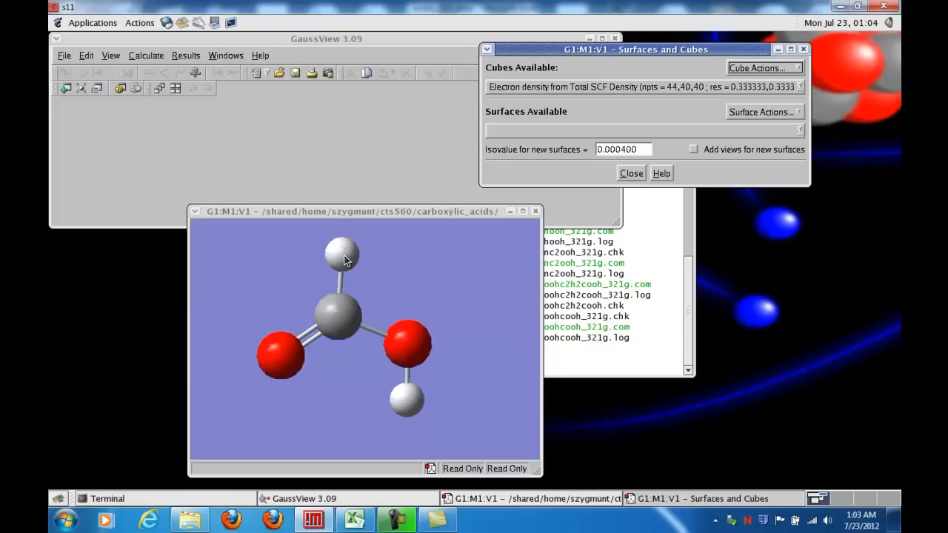
mouse_move(338, 244)
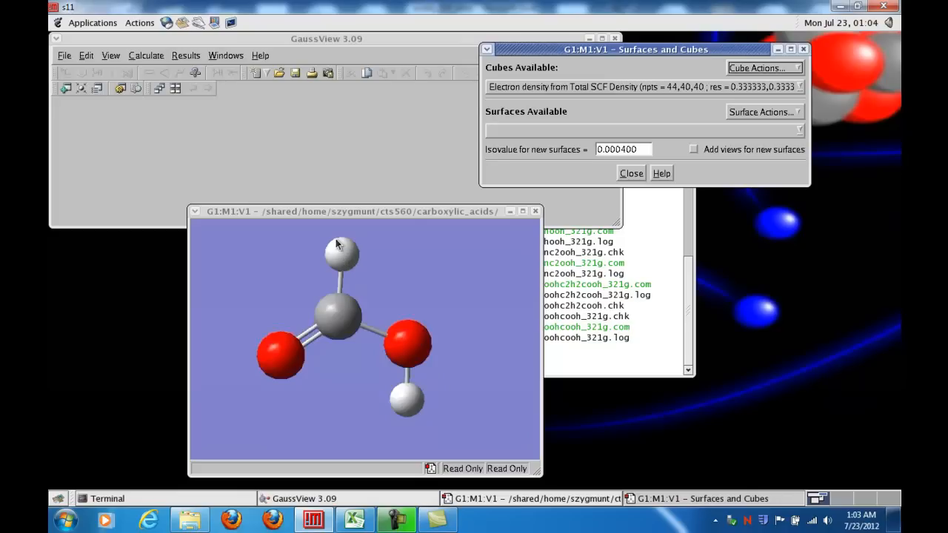
mouse_move(446, 408)
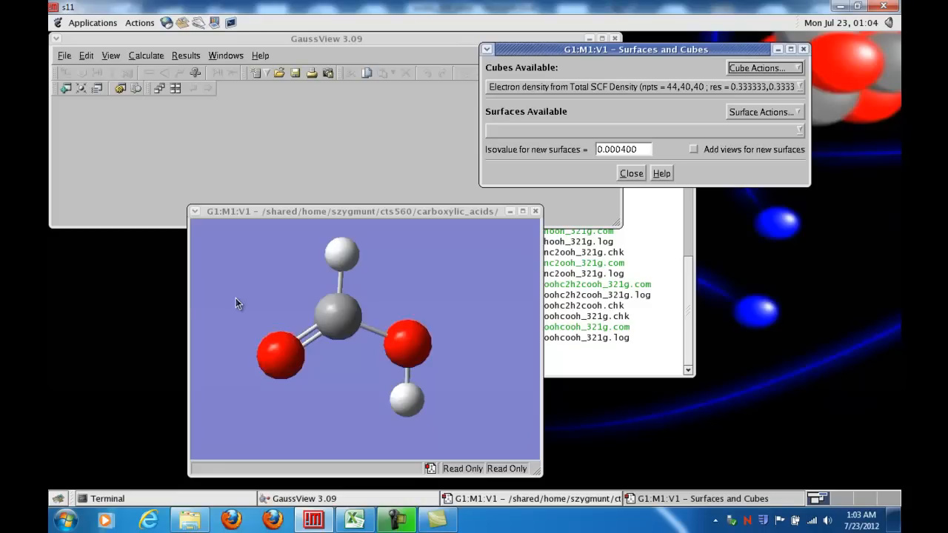
mouse_move(244, 302)
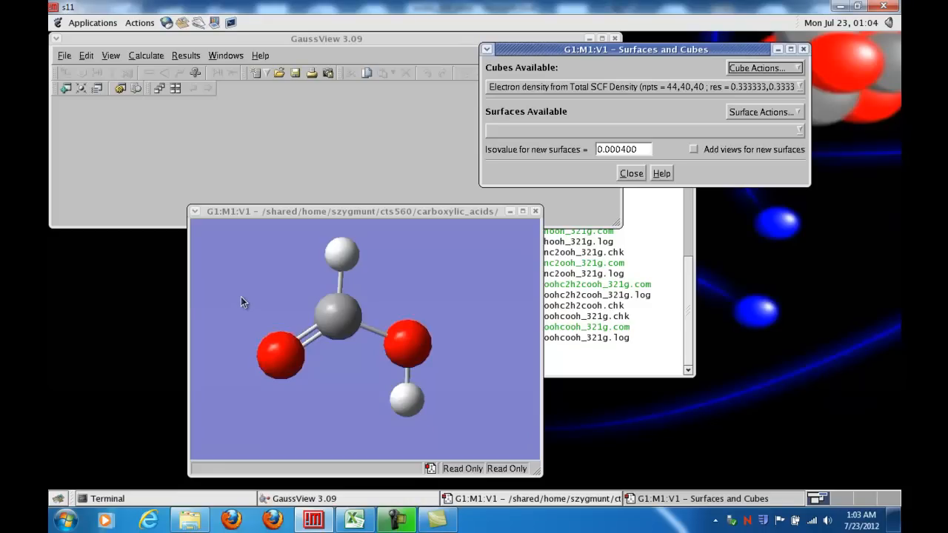
mouse_move(210, 338)
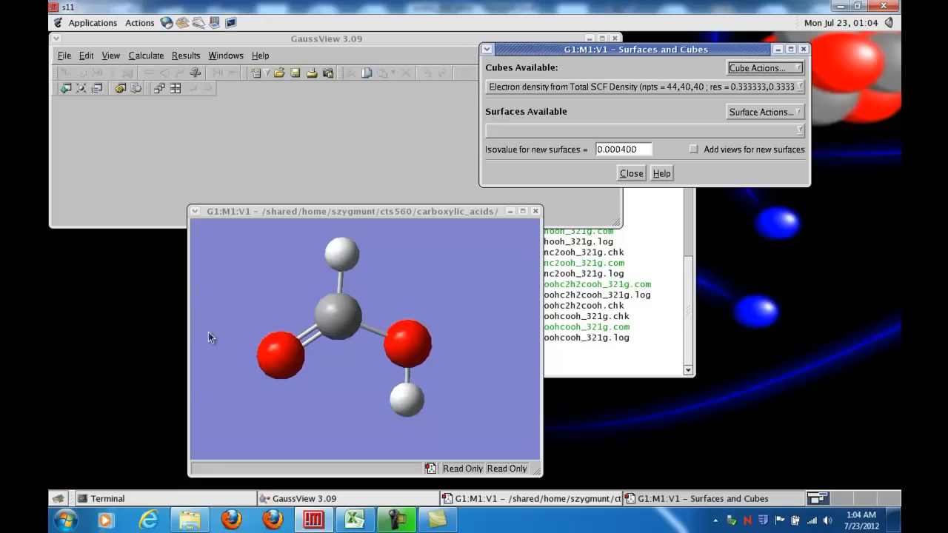
mouse_move(343, 246)
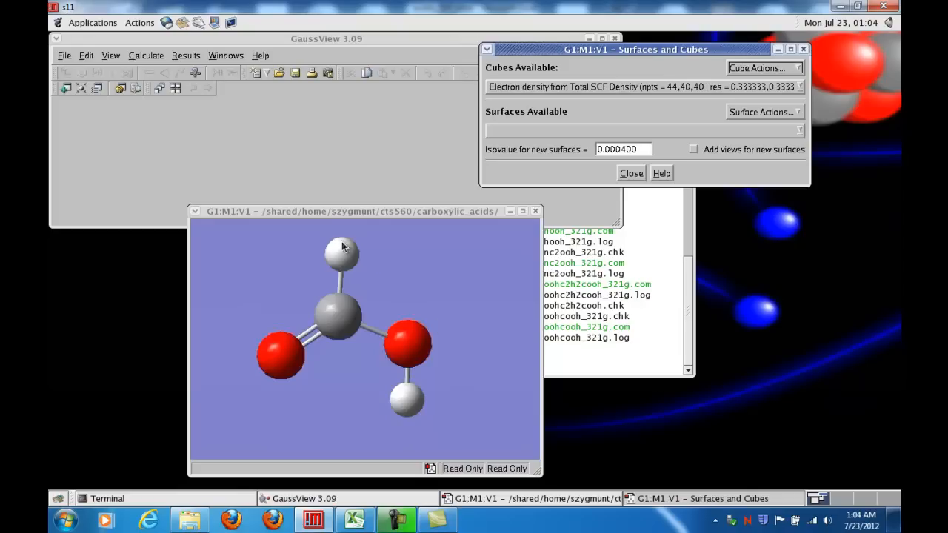
mouse_move(332, 235)
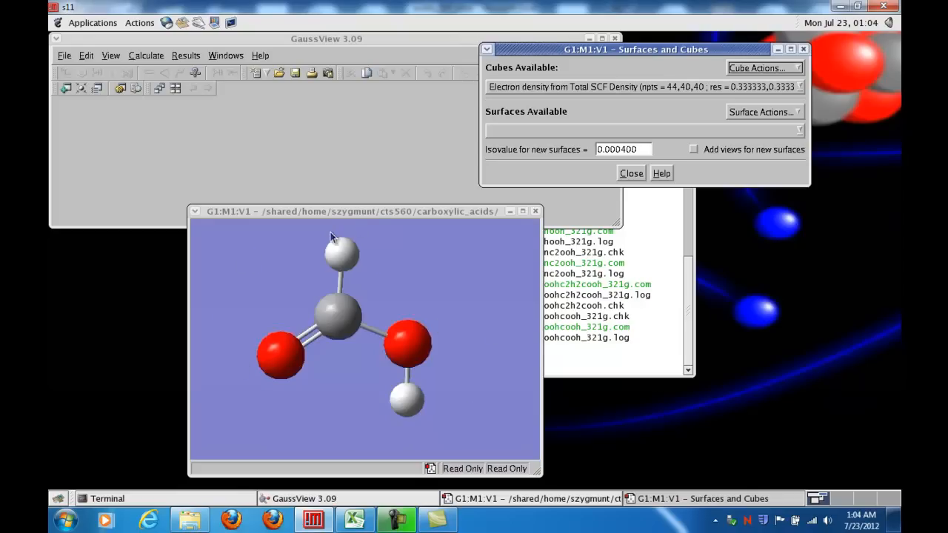
mouse_move(258, 278)
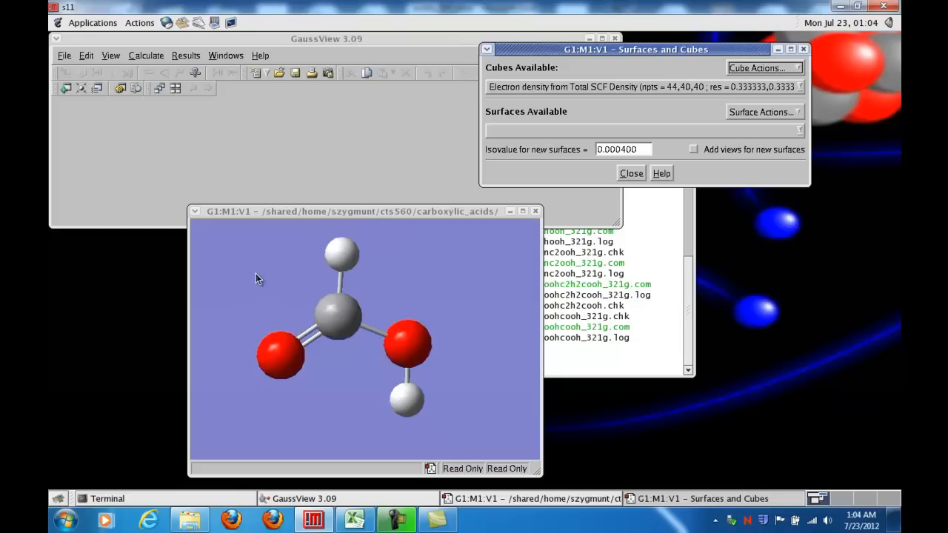
mouse_move(259, 272)
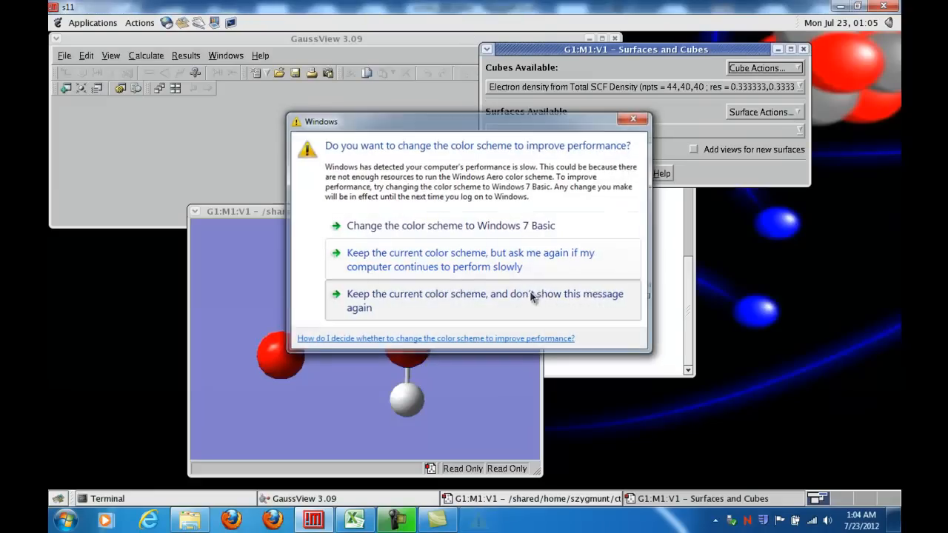
Dismiss the colour scheme warning and create a new ESP-mapped density surface
click(485, 299)
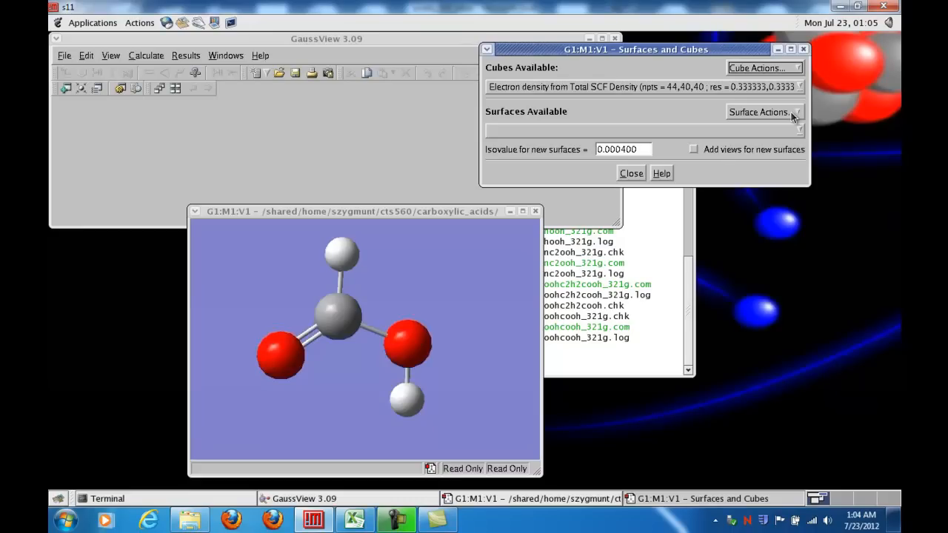
click(762, 113)
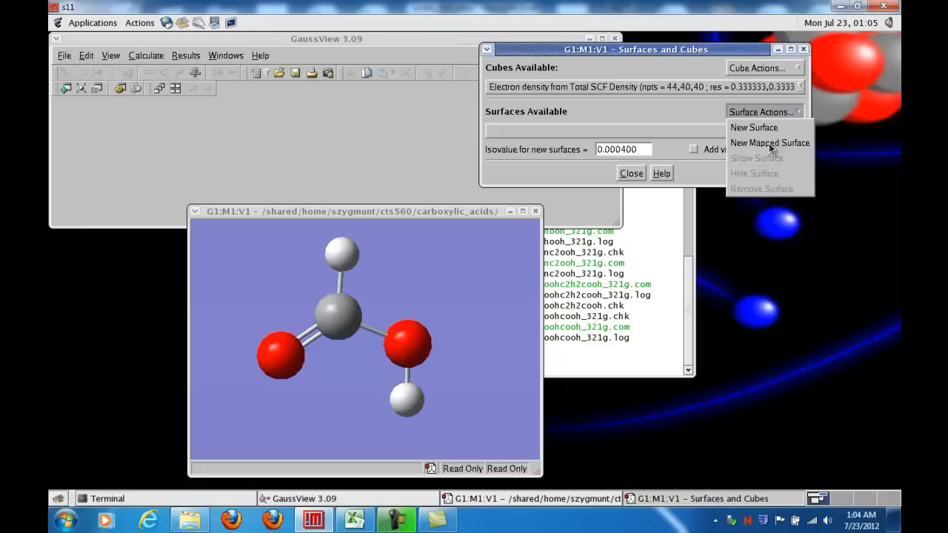
click(770, 142)
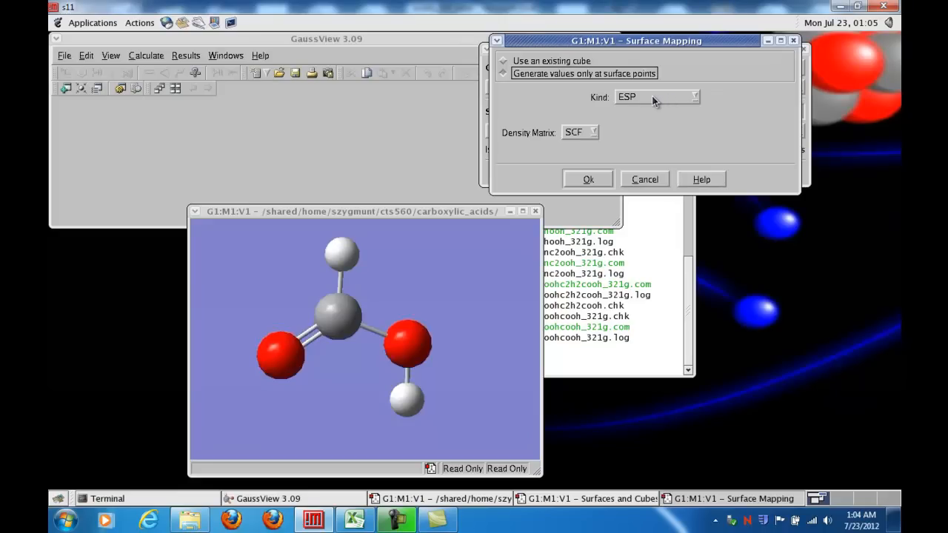
mouse_move(640, 98)
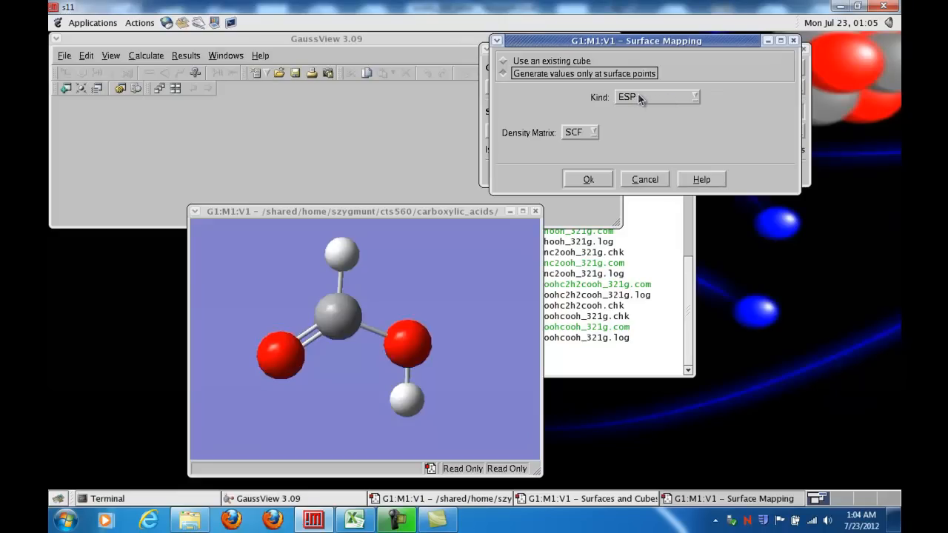
mouse_move(383, 228)
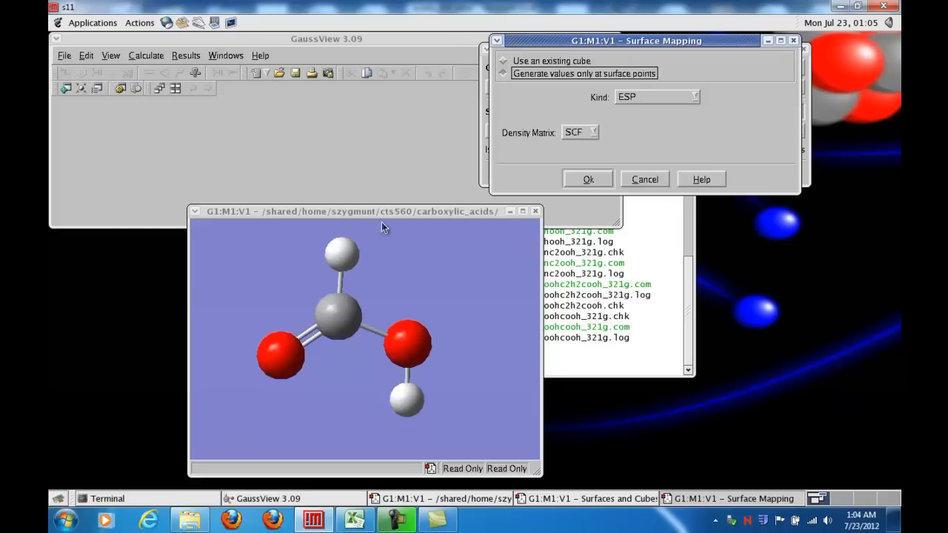
mouse_move(353, 246)
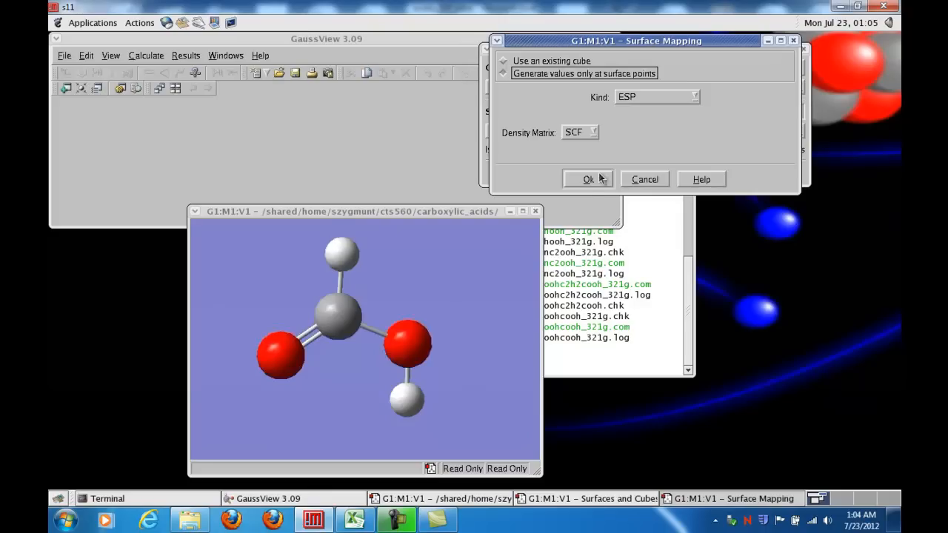
click(588, 179)
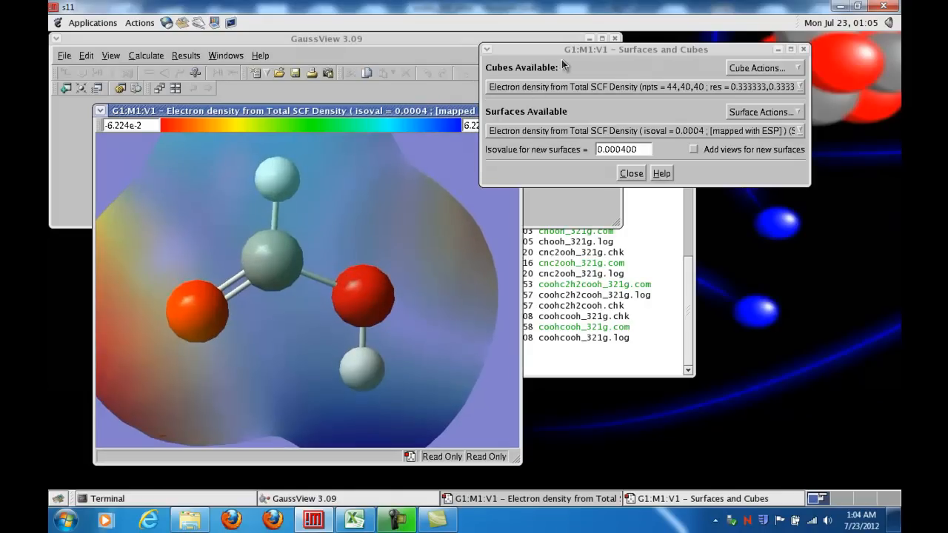
Move the panel aside, zoom out and rotate to view the acidic hydrogen side
drag(636, 49, 728, 46)
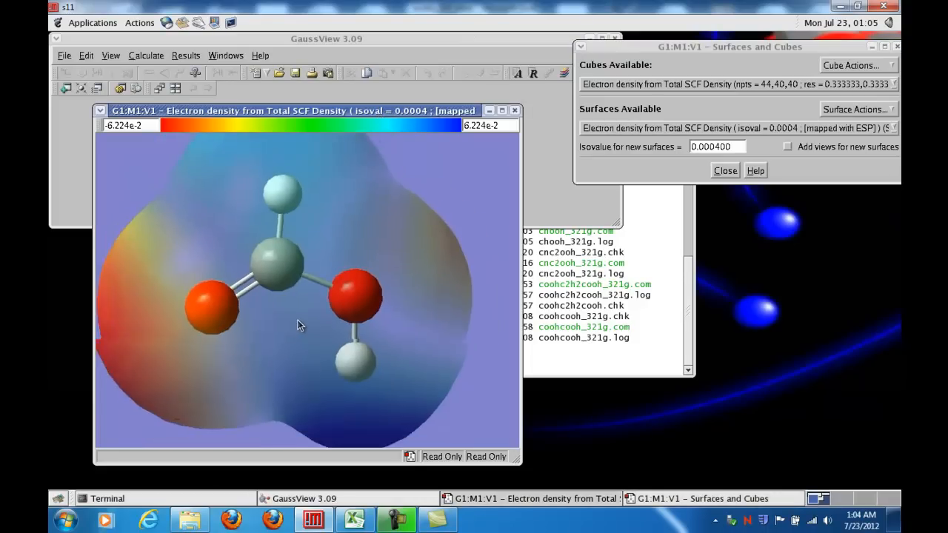
drag(299, 326, 296, 296)
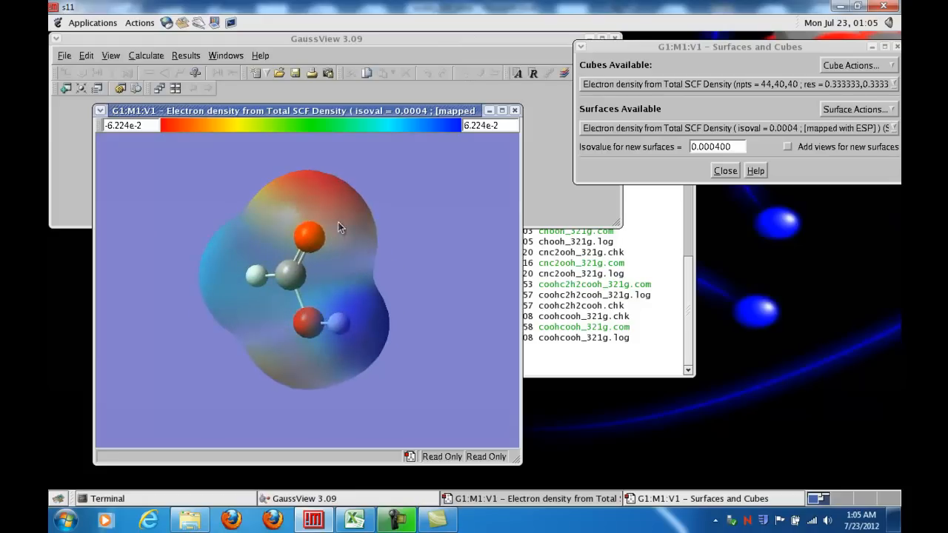
drag(339, 228, 332, 238)
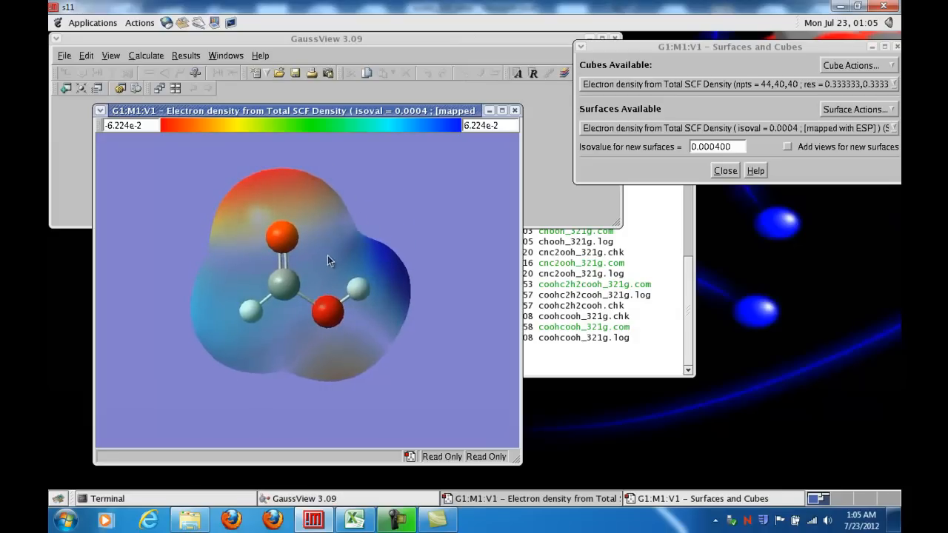
mouse_move(257, 145)
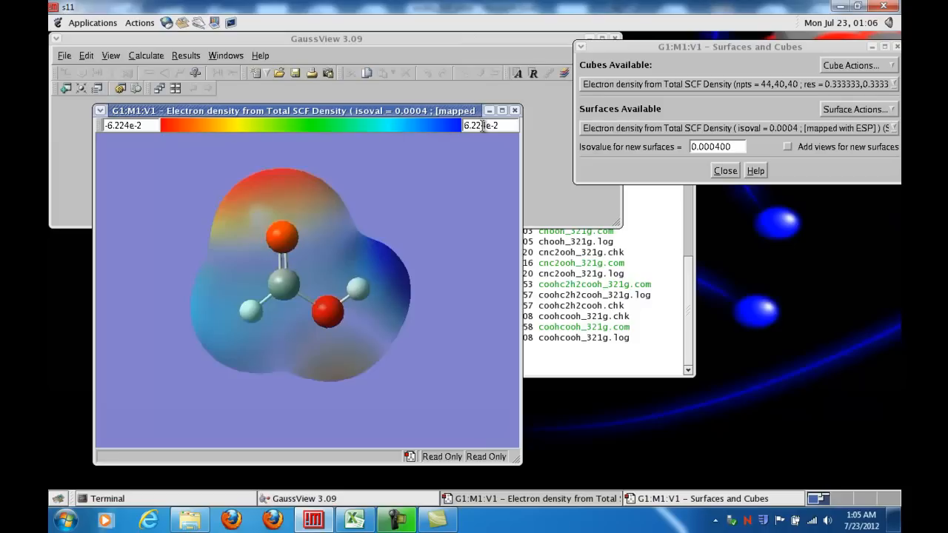
mouse_move(198, 252)
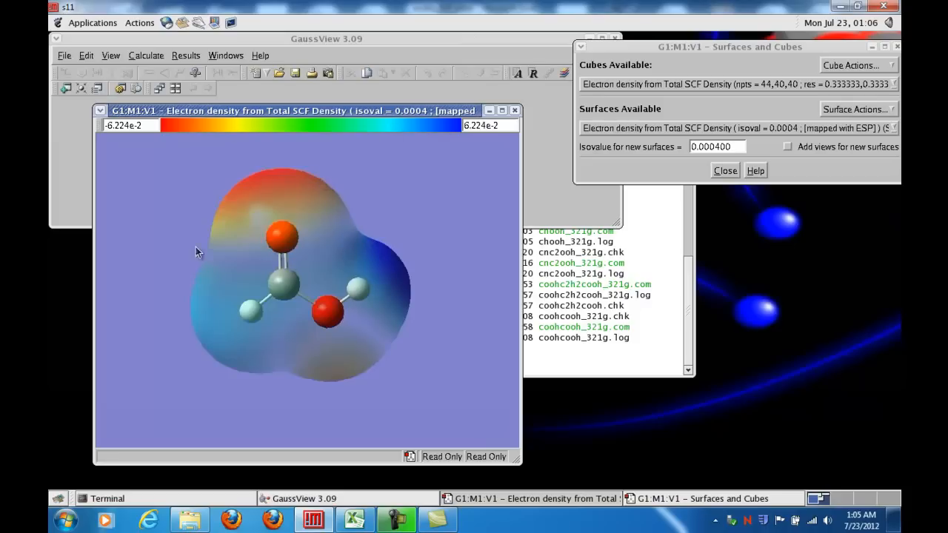
mouse_move(282, 174)
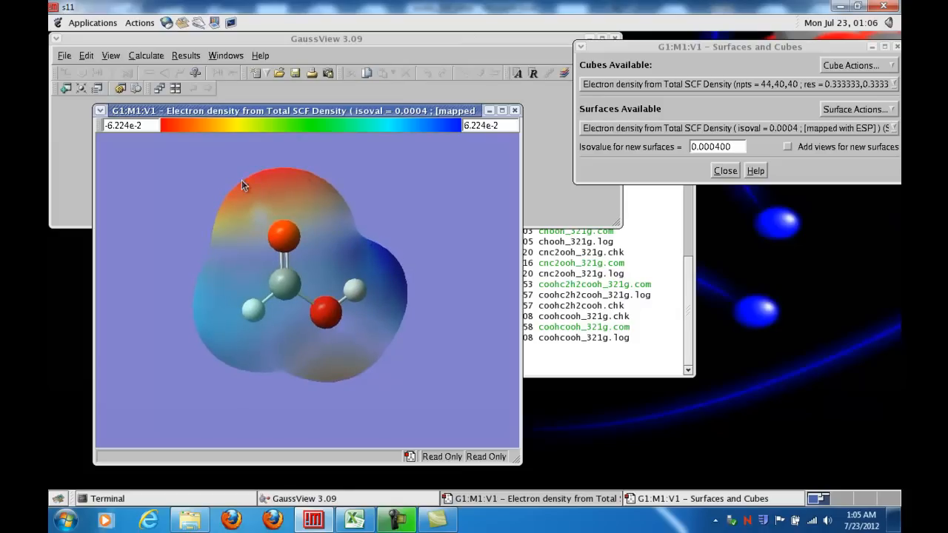
mouse_move(363, 294)
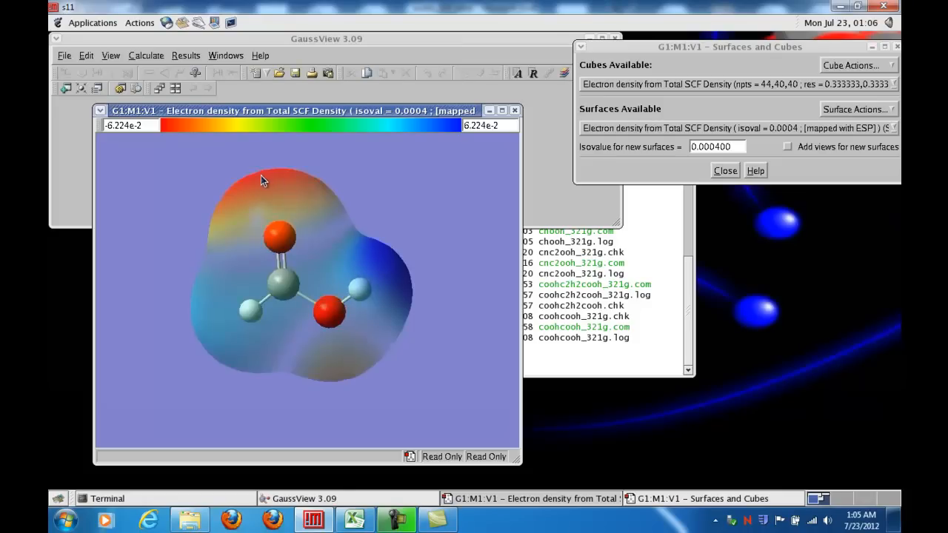
mouse_move(279, 177)
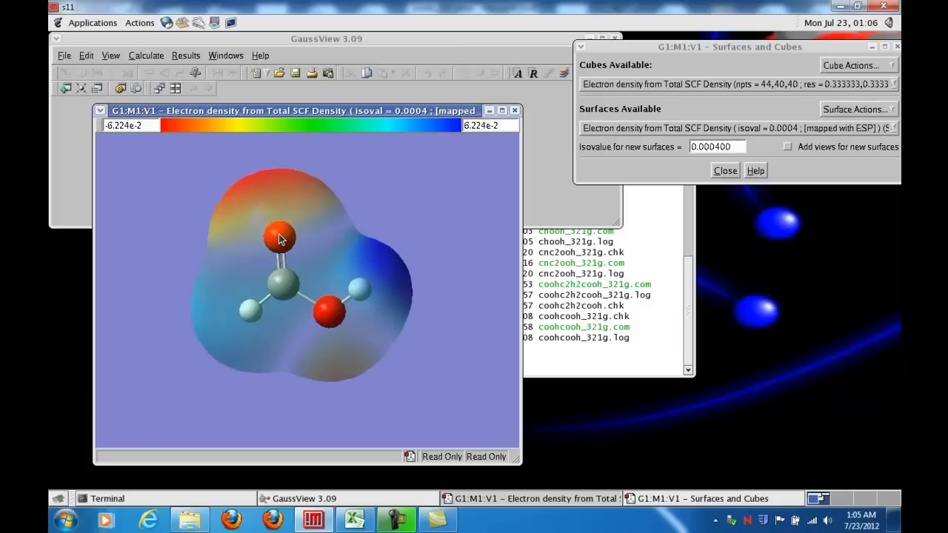
mouse_move(310, 176)
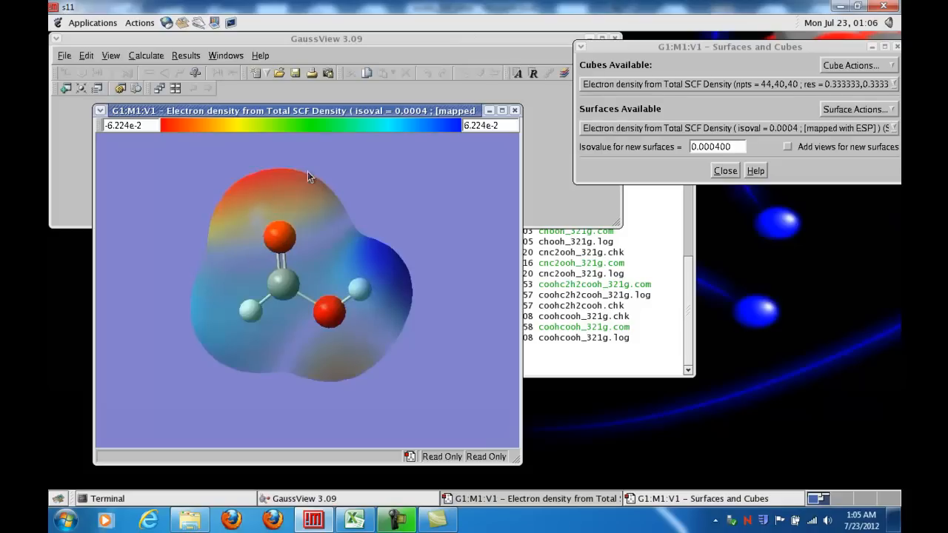
mouse_move(379, 265)
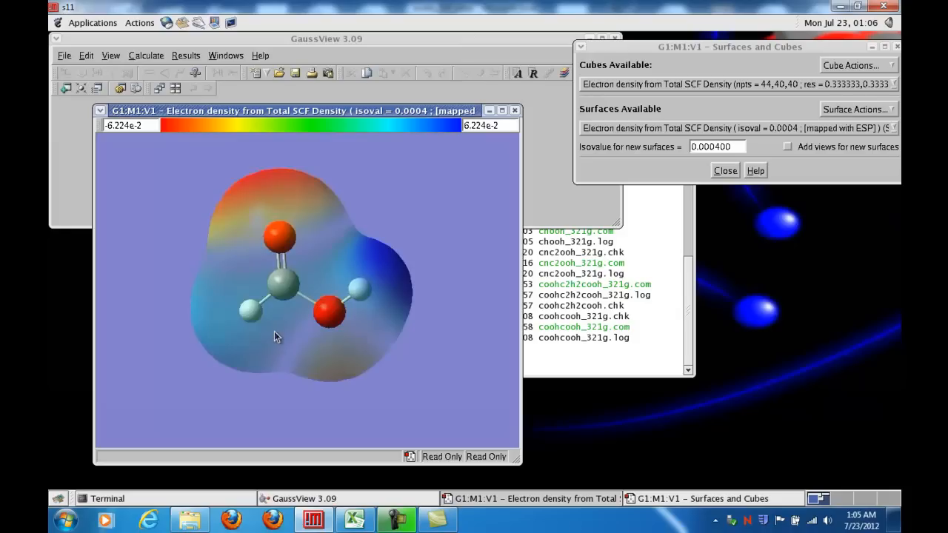
mouse_move(358, 285)
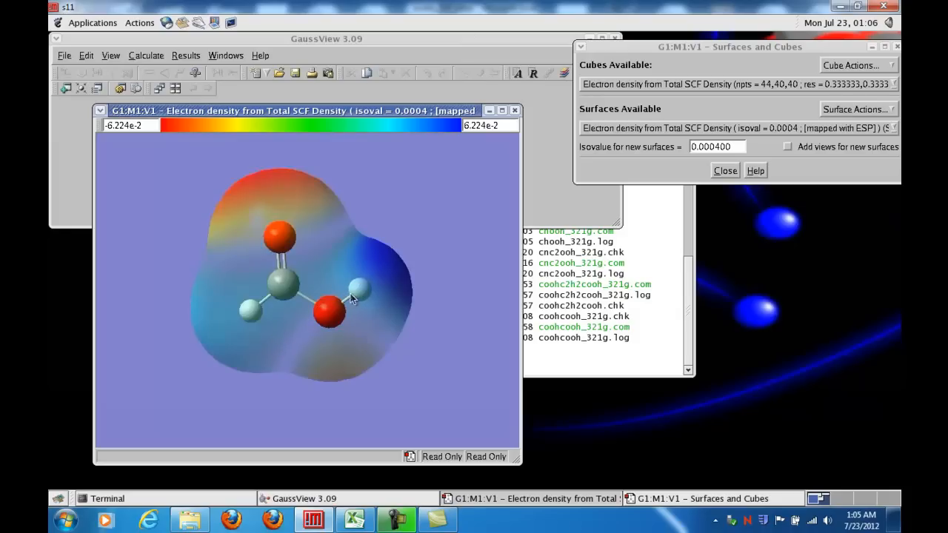
mouse_move(369, 244)
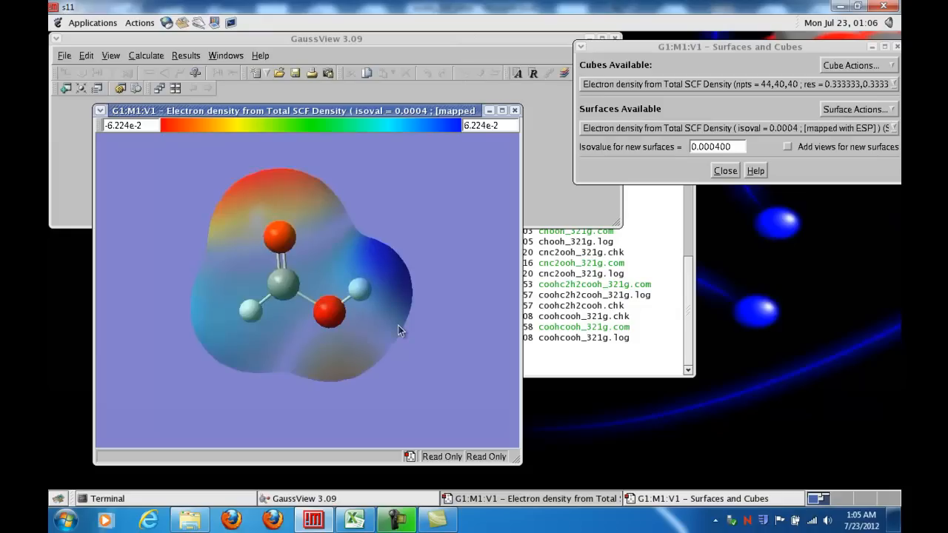
mouse_move(408, 305)
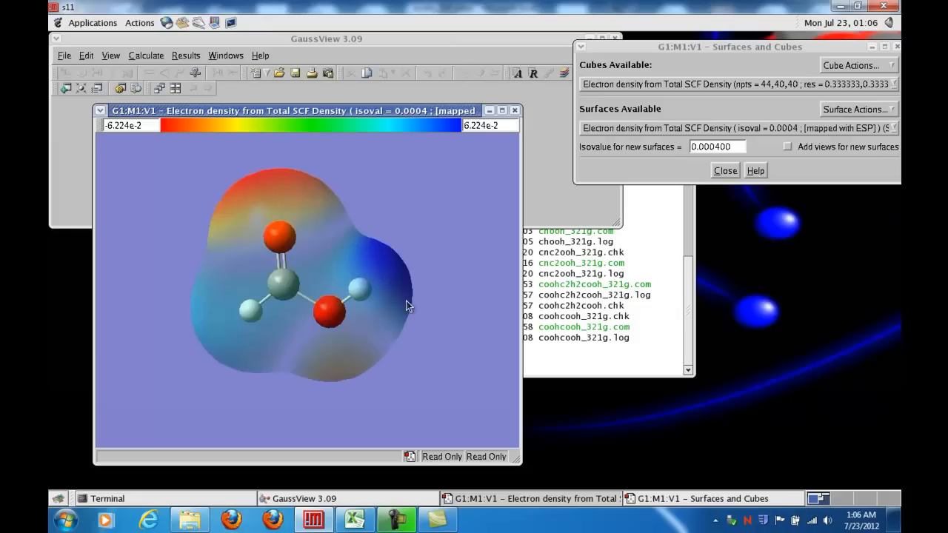
mouse_move(387, 261)
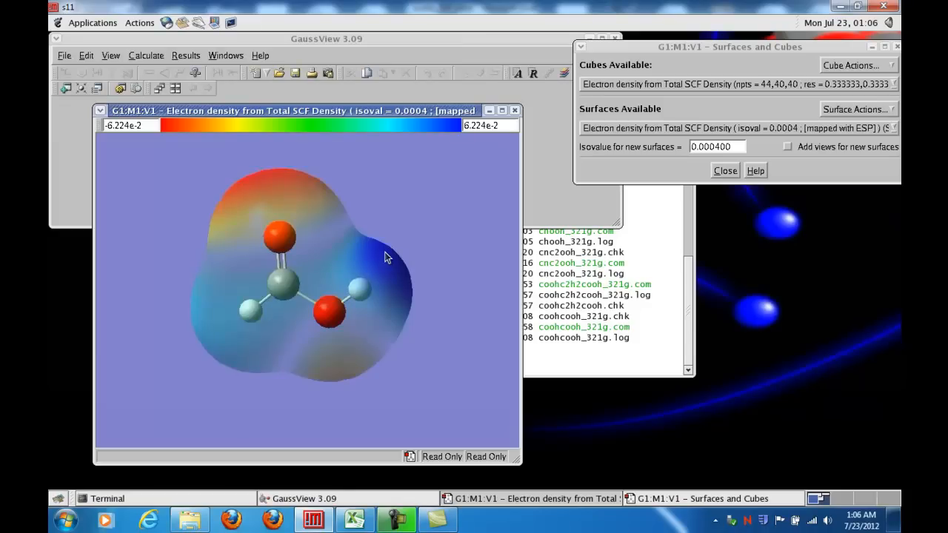
mouse_move(350, 236)
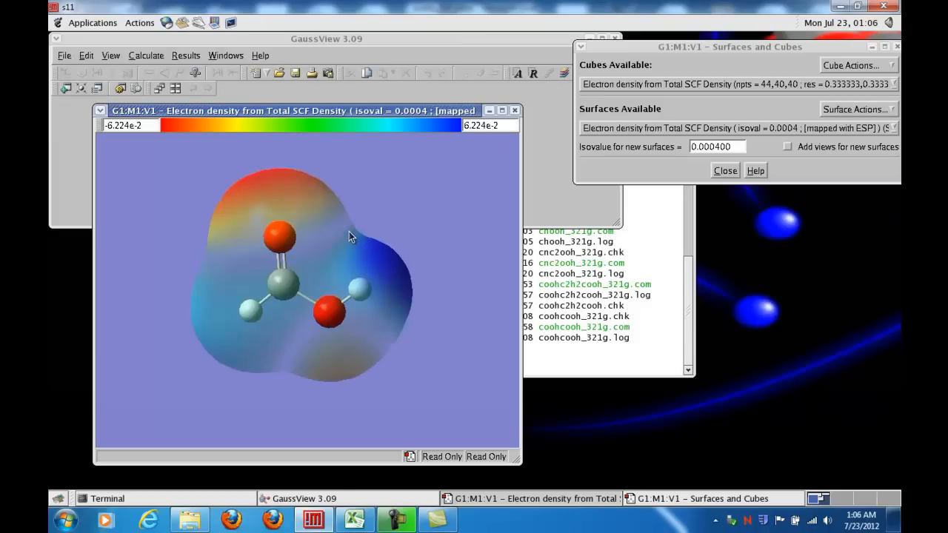
mouse_move(412, 237)
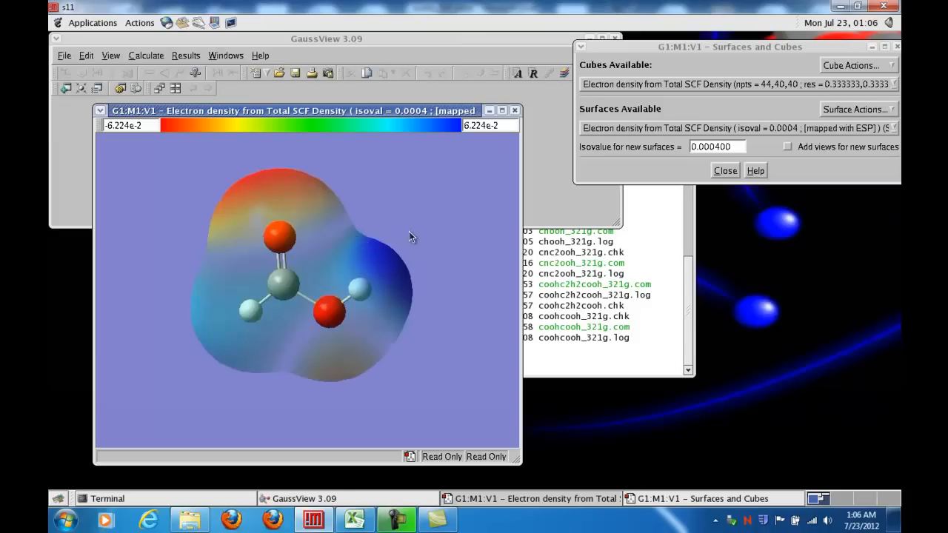
mouse_move(405, 276)
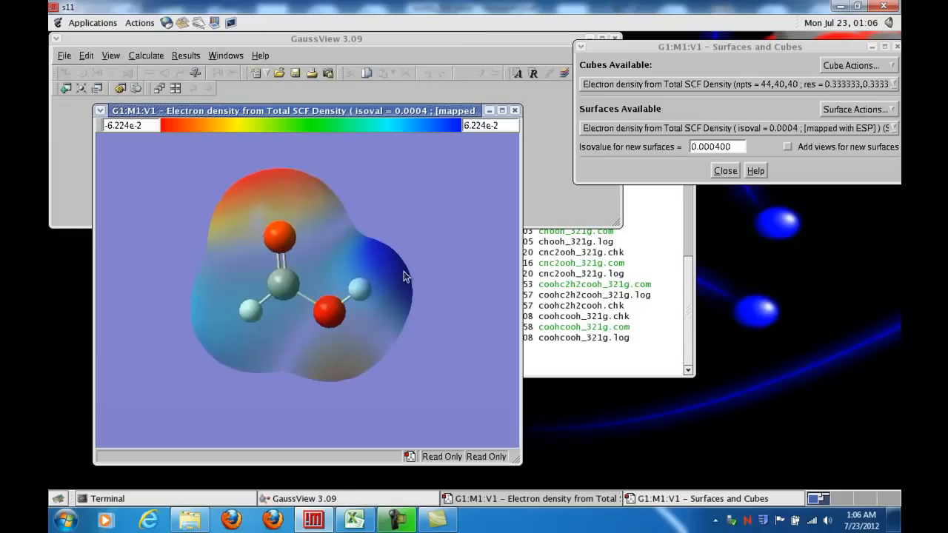
mouse_move(361, 284)
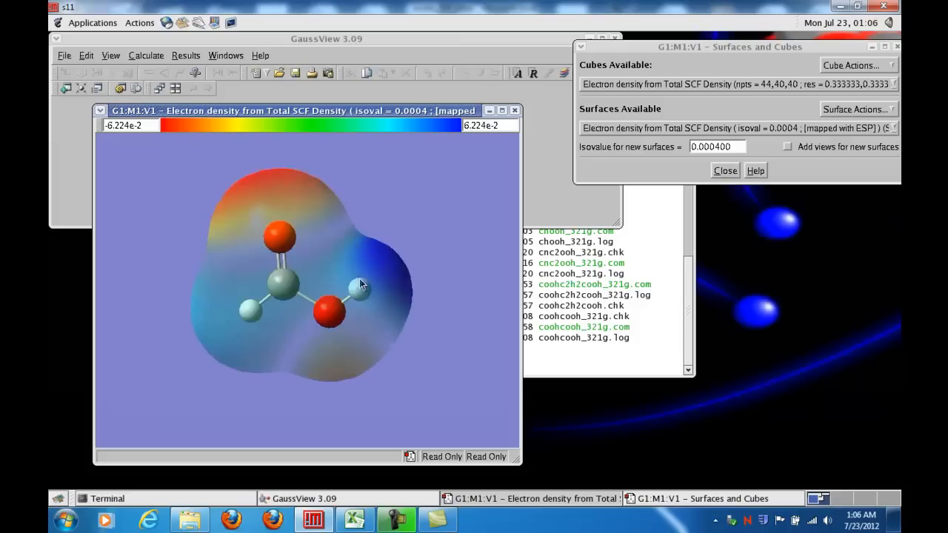
mouse_move(394, 267)
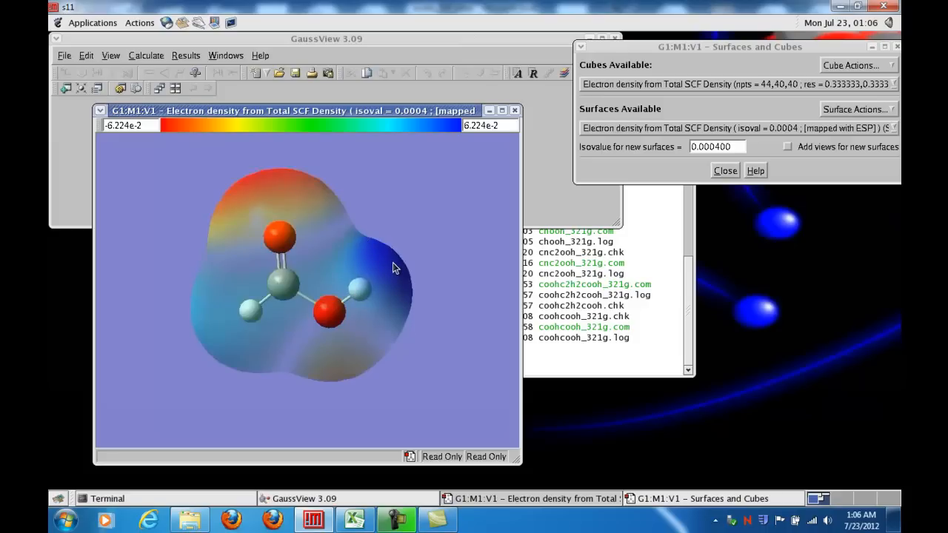
click(145, 124)
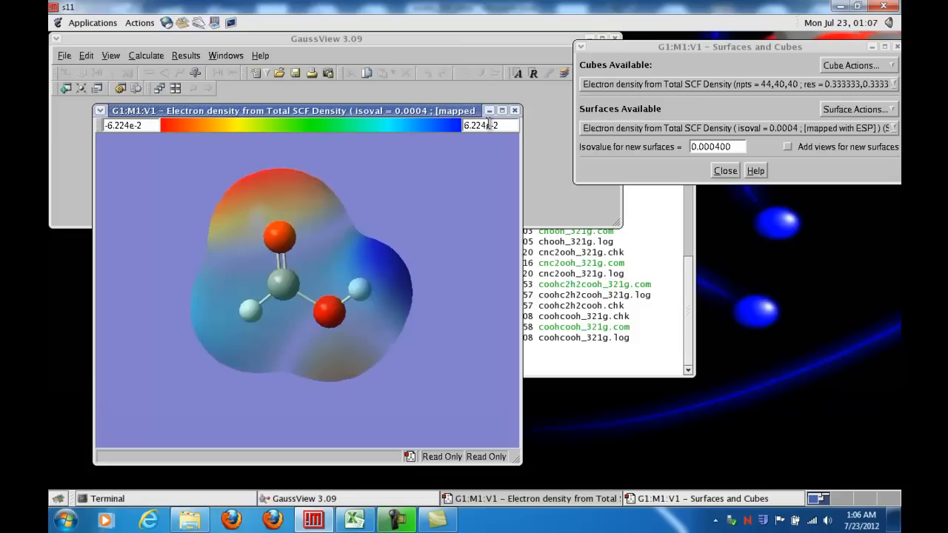
mouse_move(371, 246)
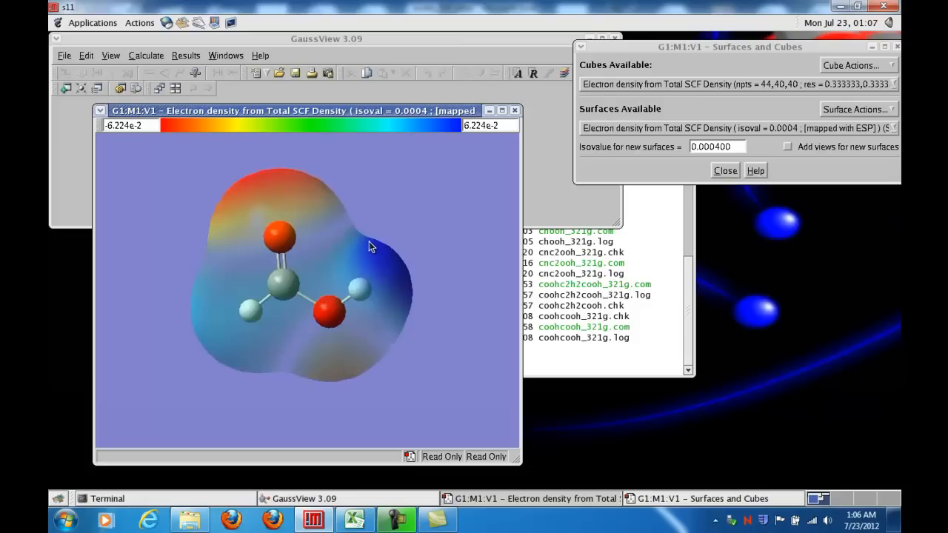
mouse_move(470, 126)
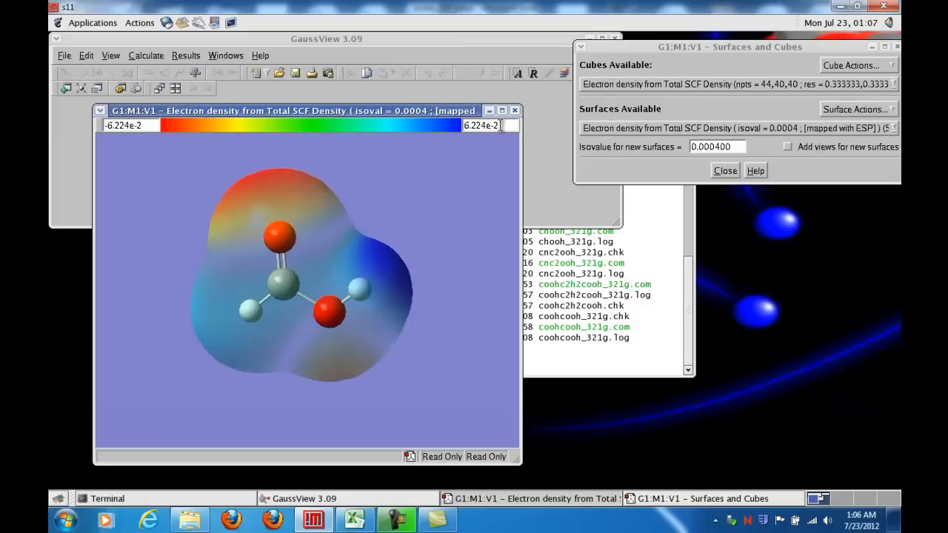
mouse_move(359, 225)
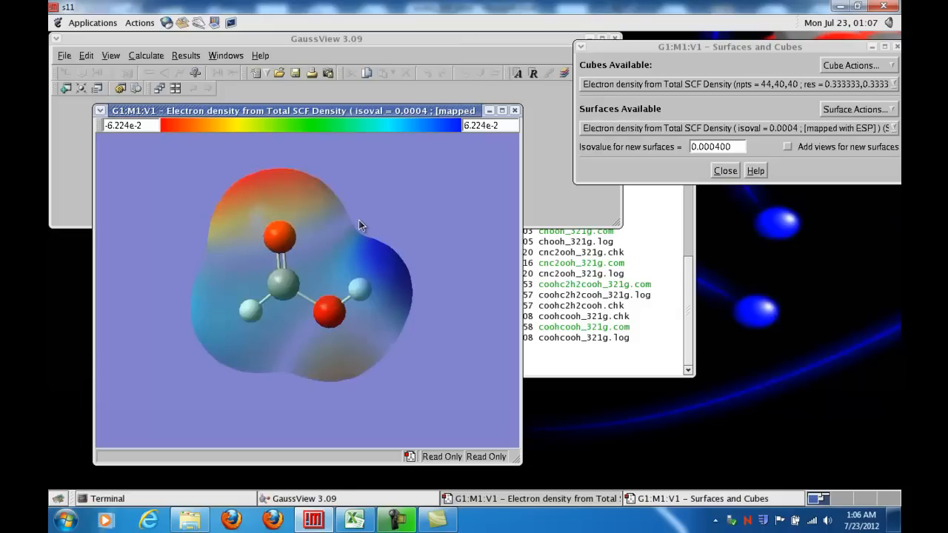
mouse_move(421, 289)
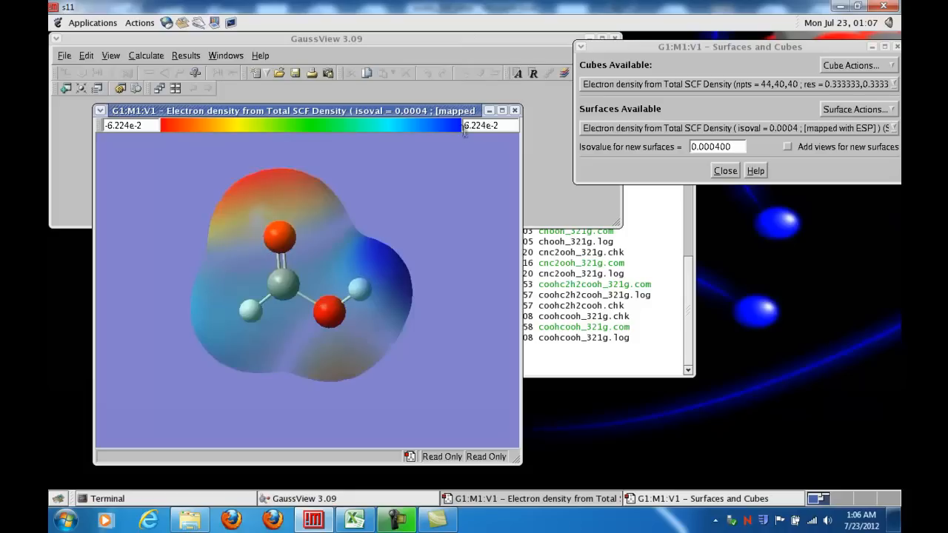
mouse_move(379, 311)
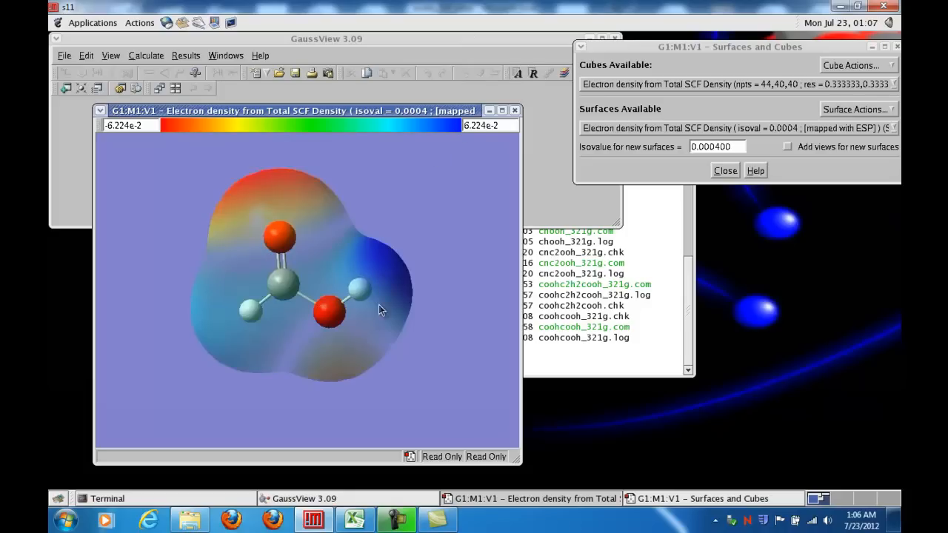
mouse_move(196, 199)
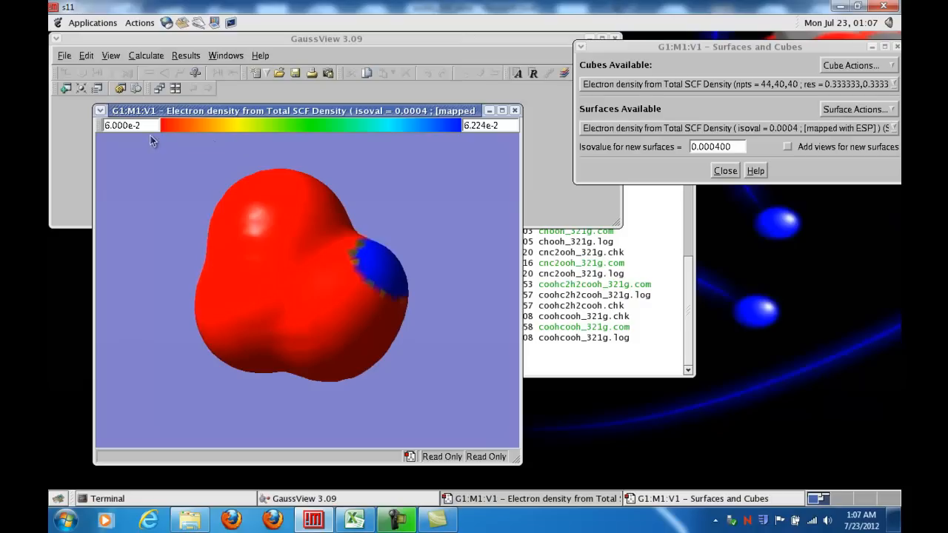
mouse_move(161, 130)
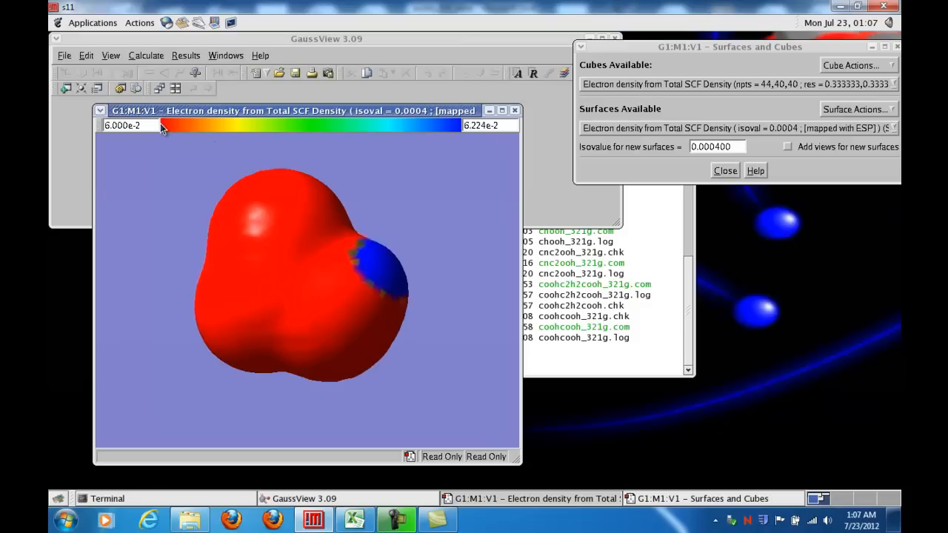
mouse_move(172, 132)
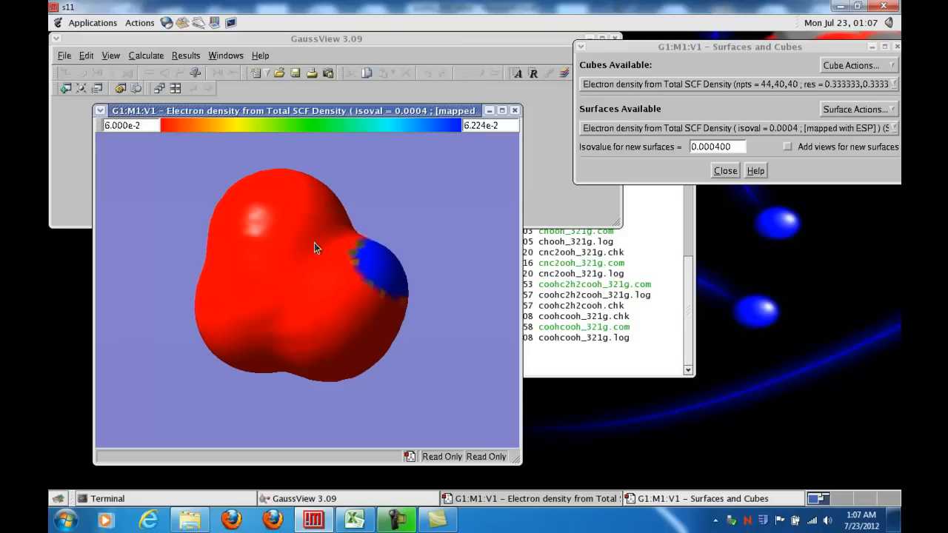
mouse_move(426, 142)
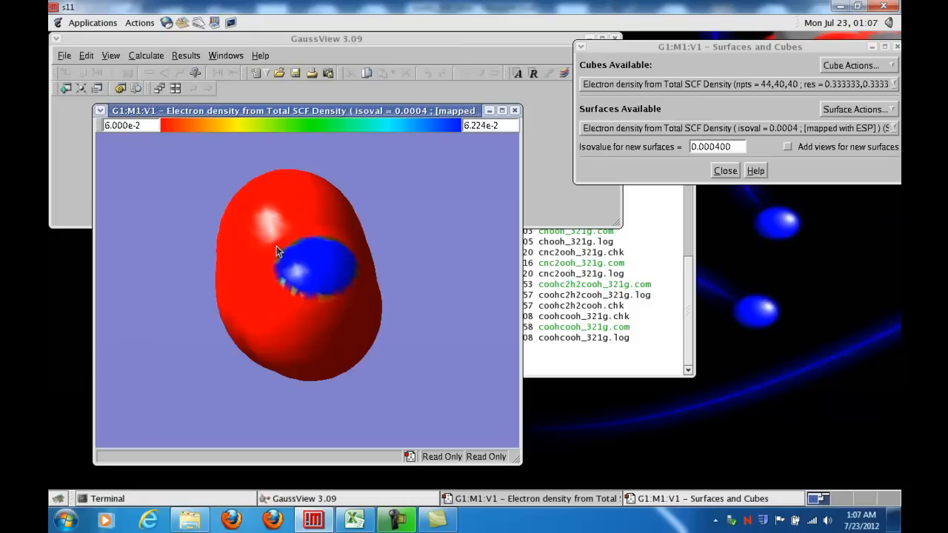
mouse_move(317, 242)
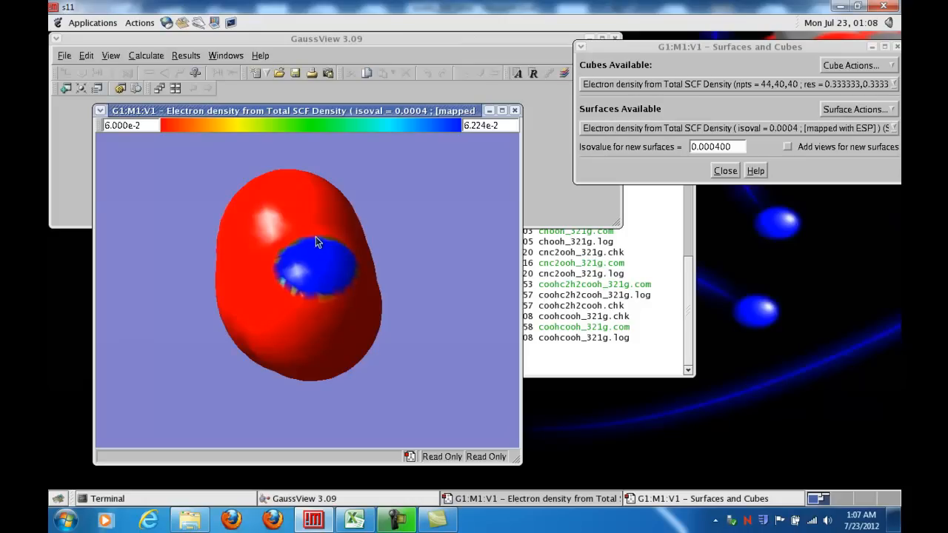
mouse_move(329, 252)
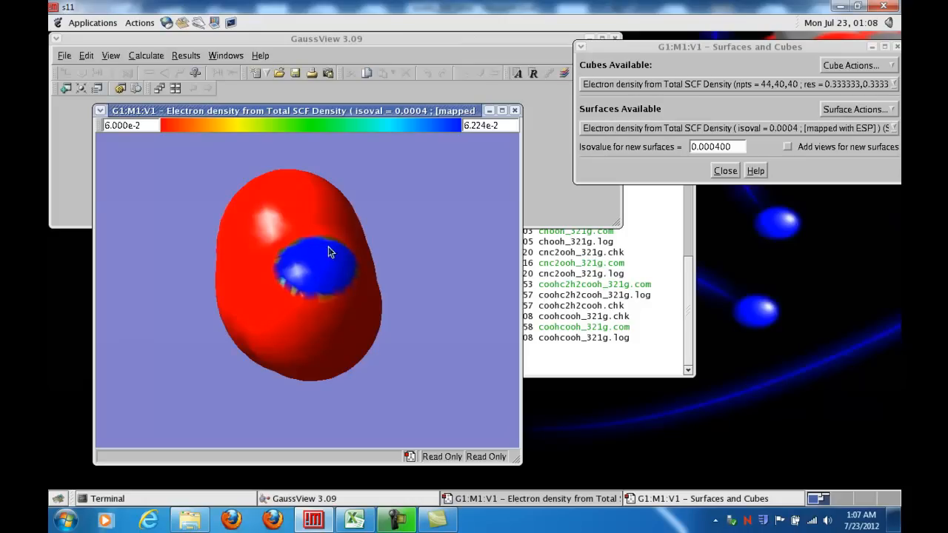
mouse_move(312, 265)
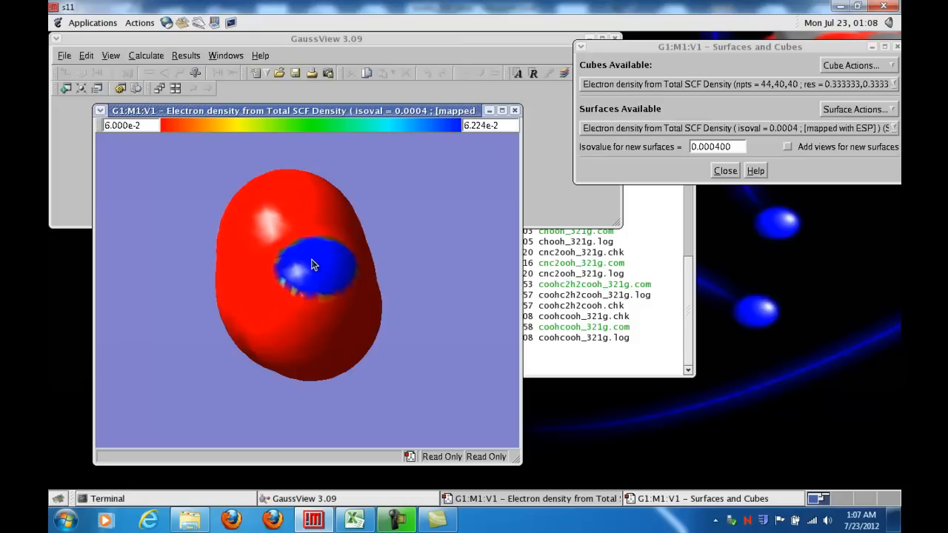
mouse_move(323, 265)
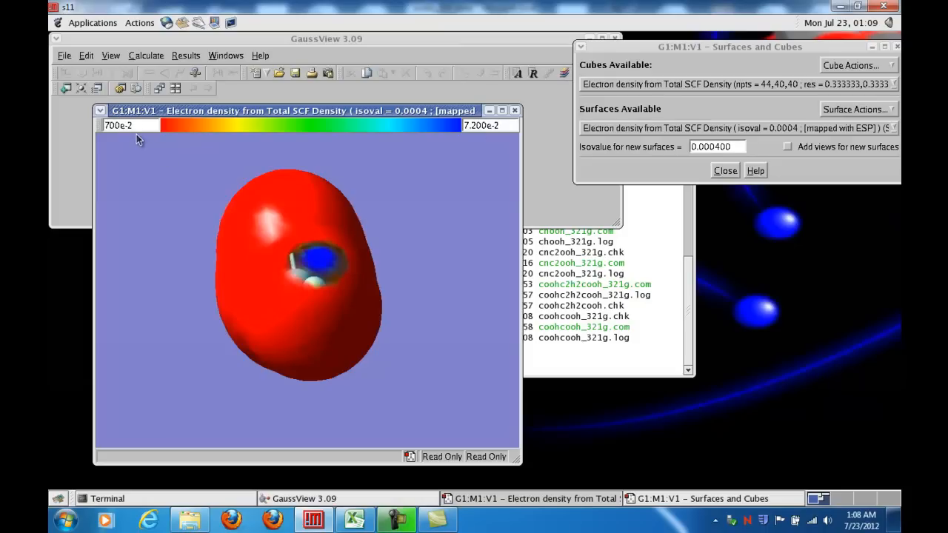
Set the colour scale minimum to 7.100e-2
text(7.100e-2)
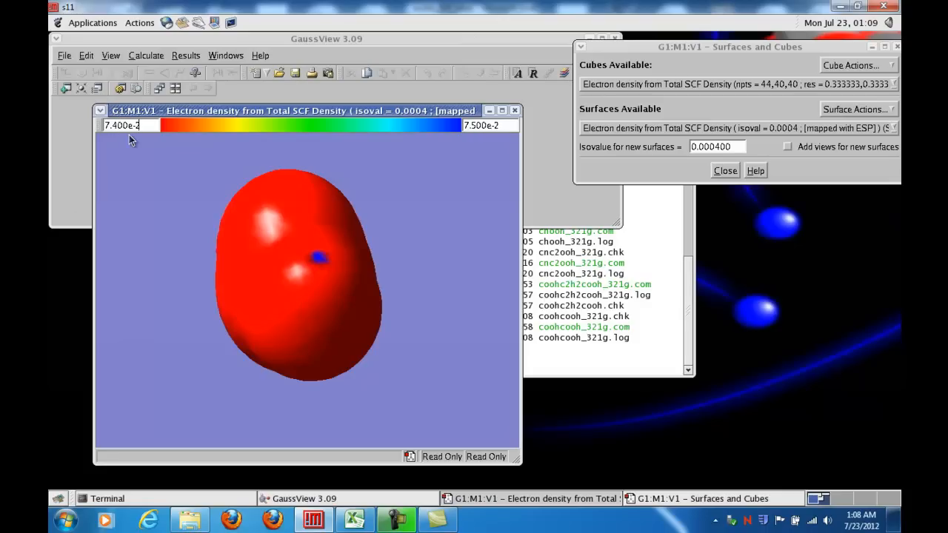
mouse_move(444, 202)
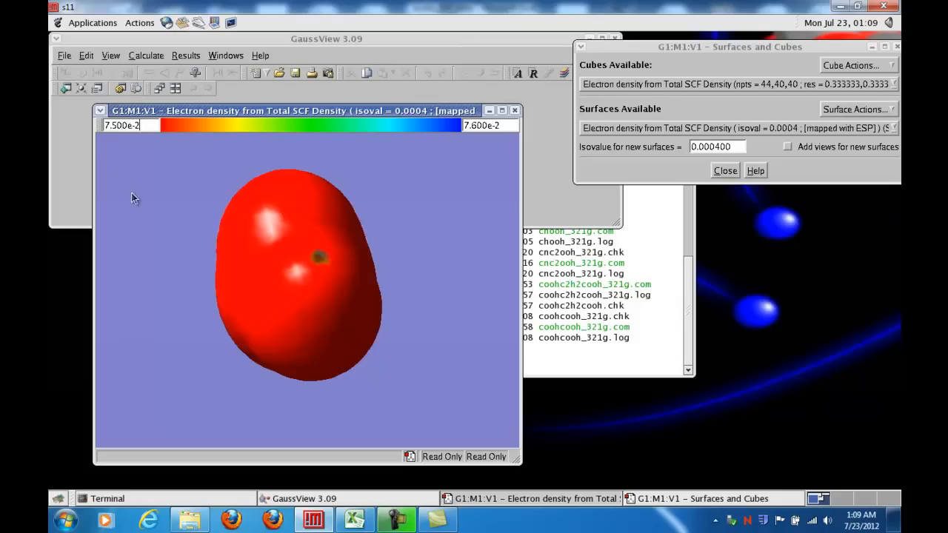
mouse_move(234, 154)
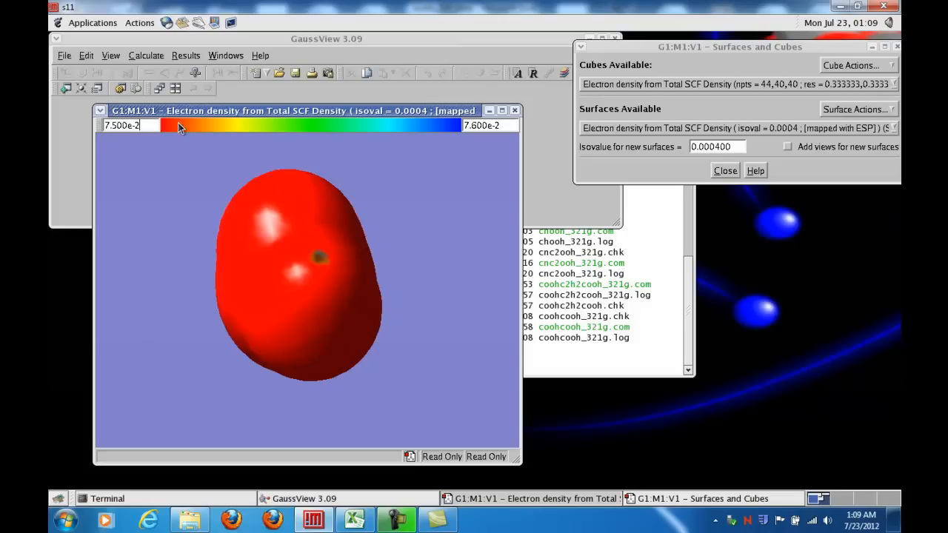
mouse_move(452, 130)
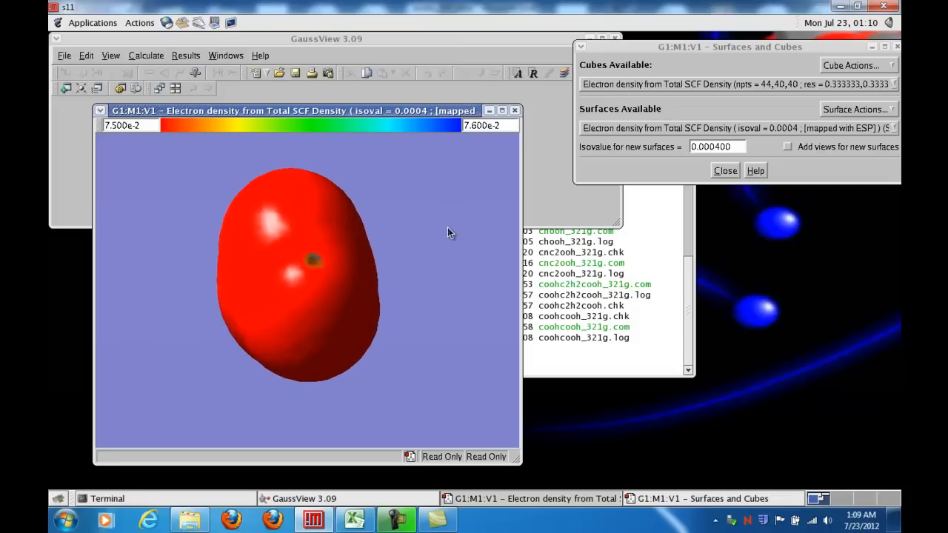
mouse_move(163, 131)
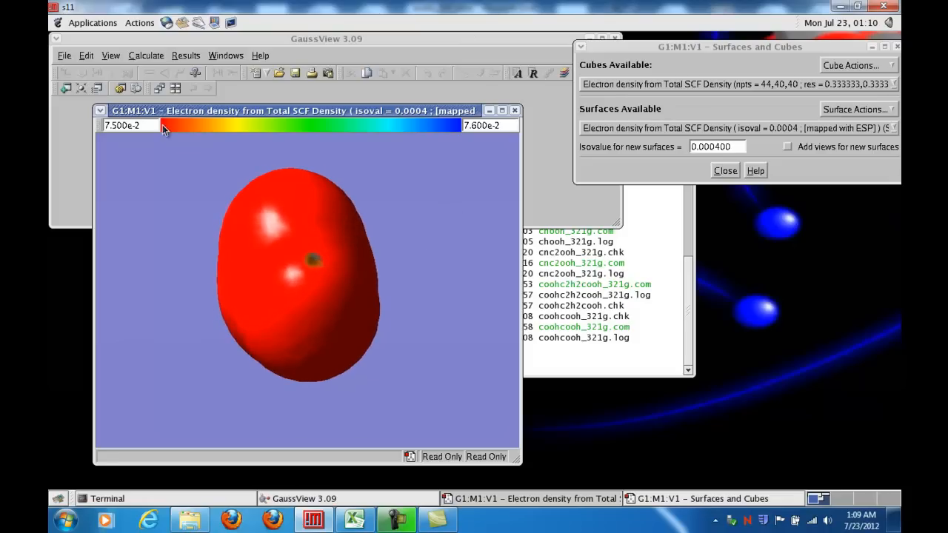
mouse_move(470, 140)
text(6)
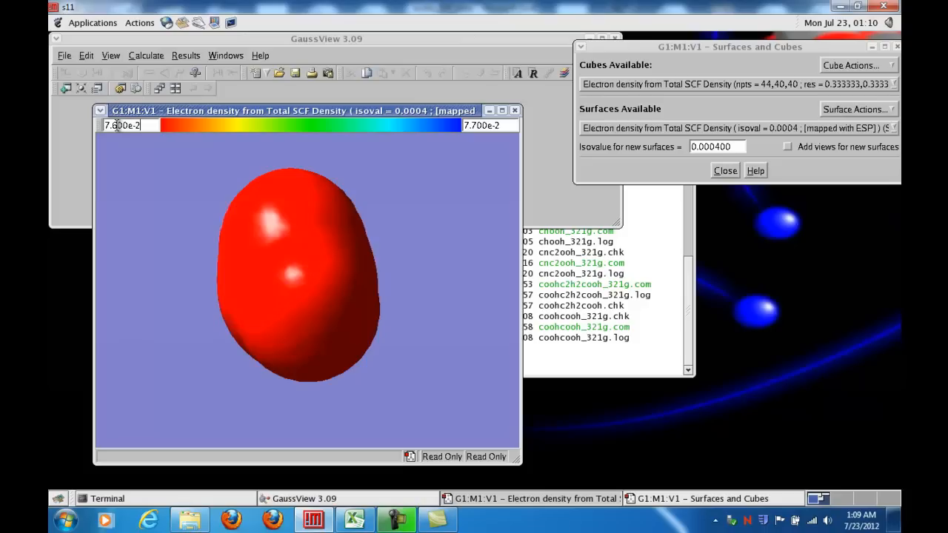
mouse_move(282, 210)
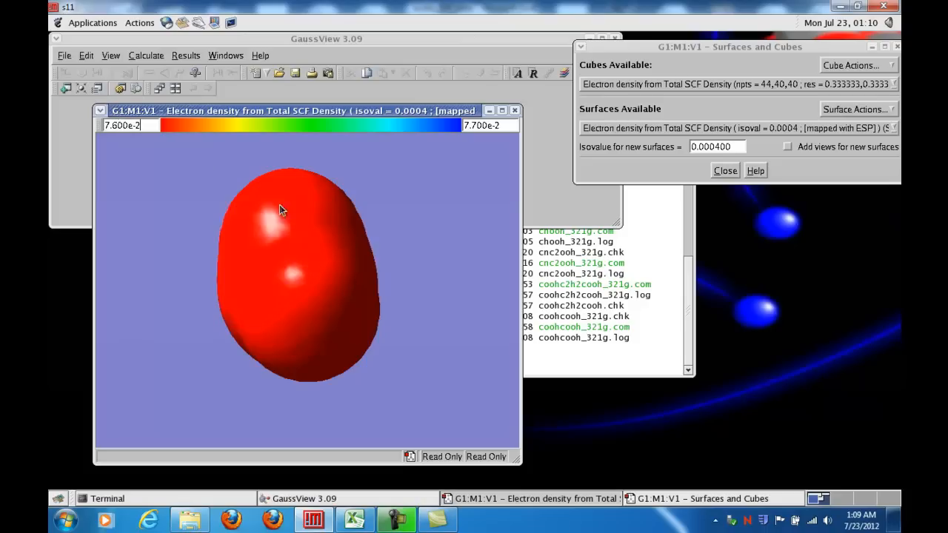
mouse_move(180, 146)
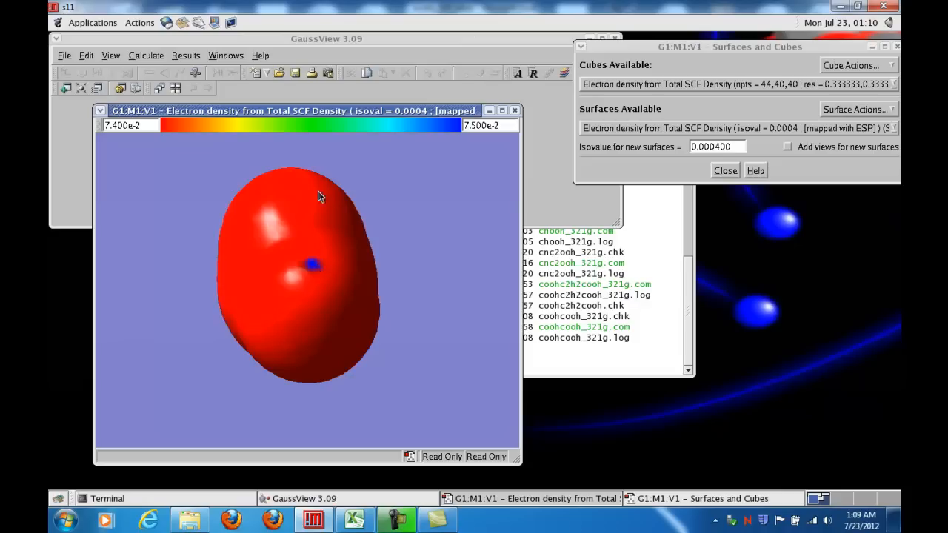
mouse_move(308, 364)
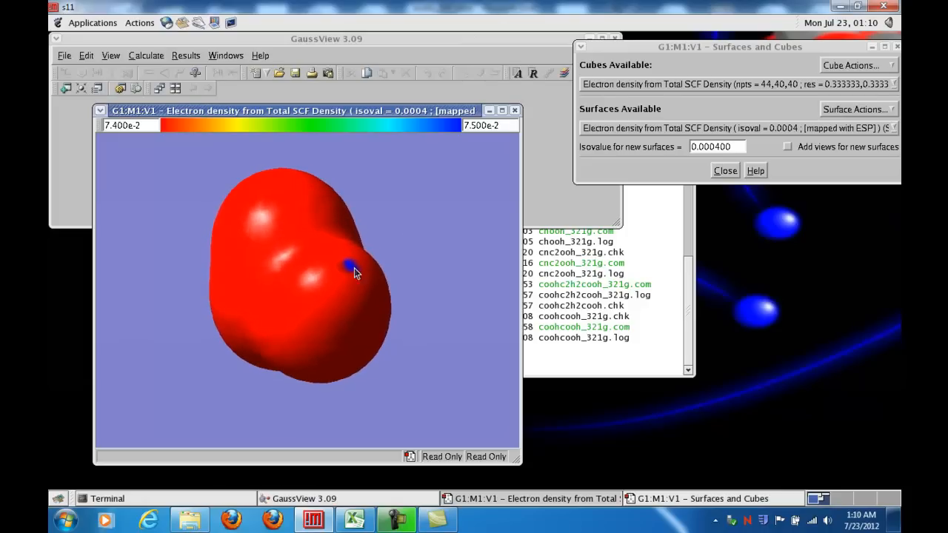
mouse_move(473, 142)
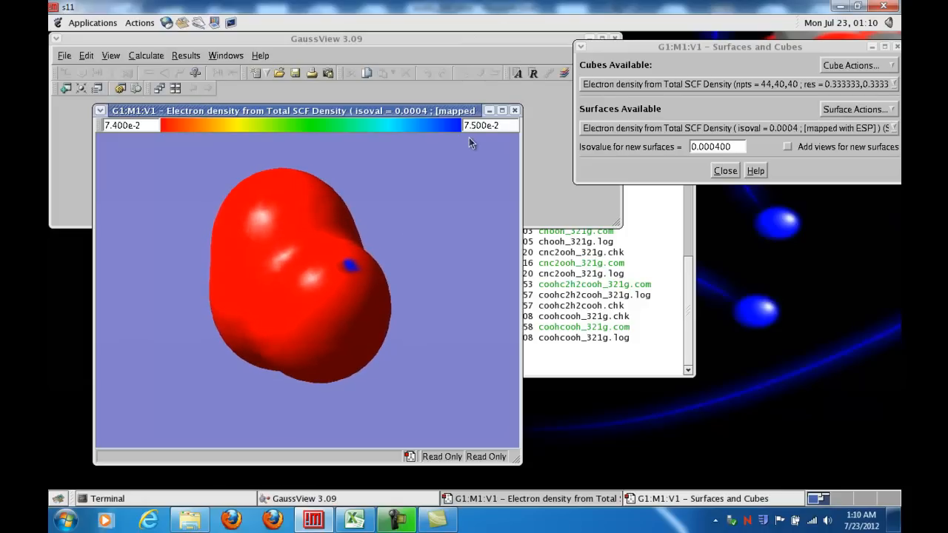
mouse_move(466, 130)
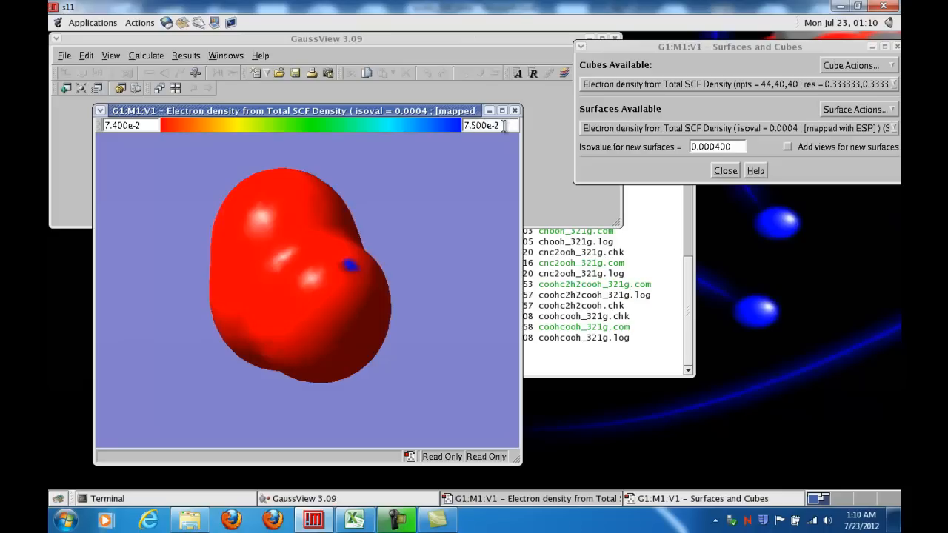
mouse_move(323, 290)
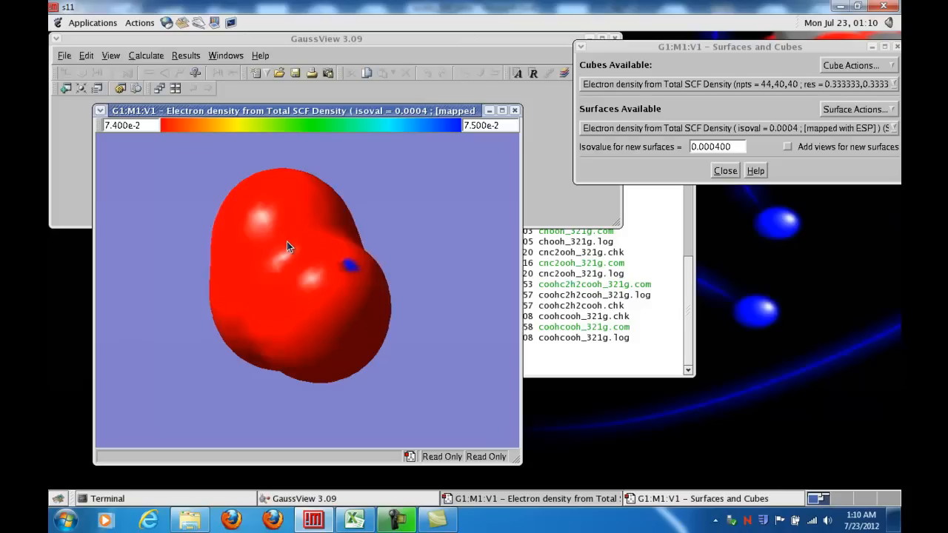
mouse_move(348, 229)
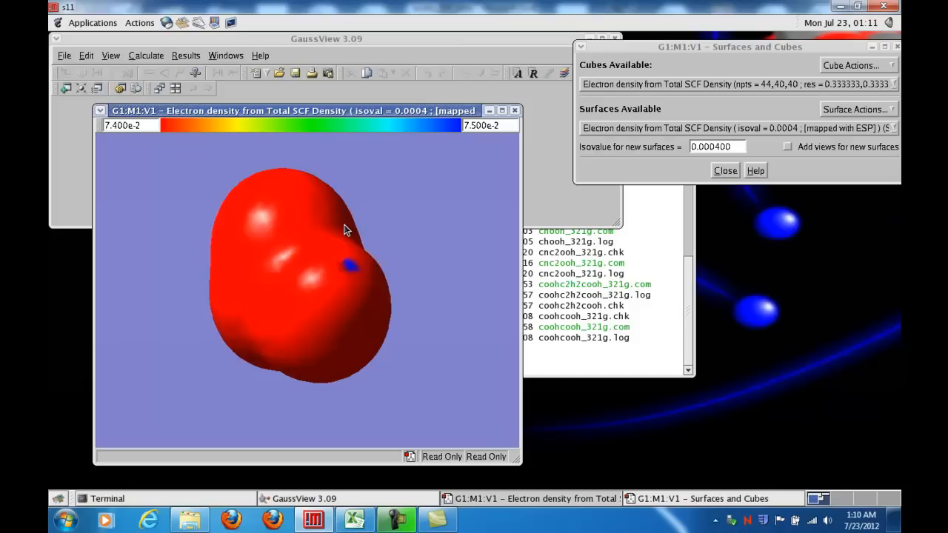